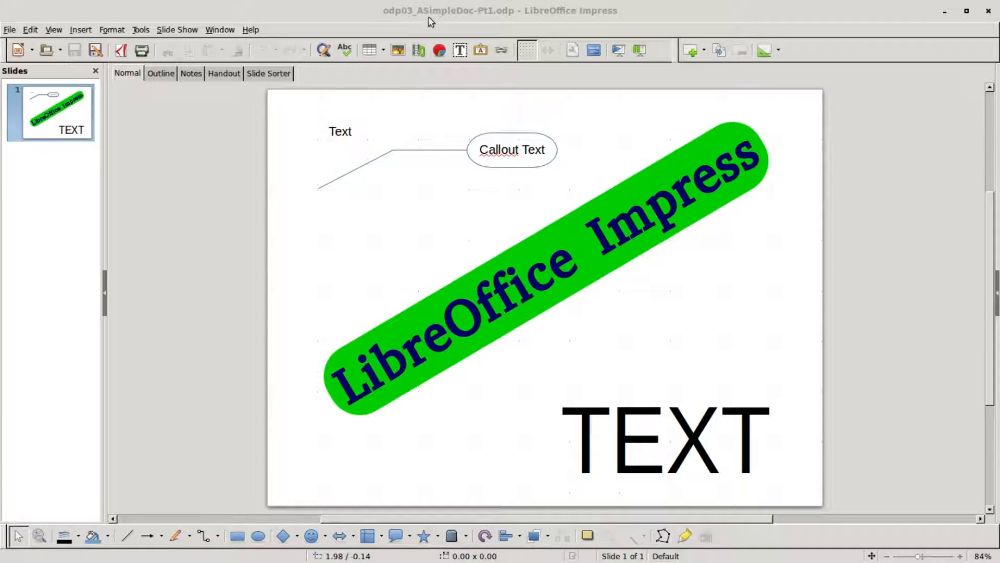
mouse_move(503, 22)
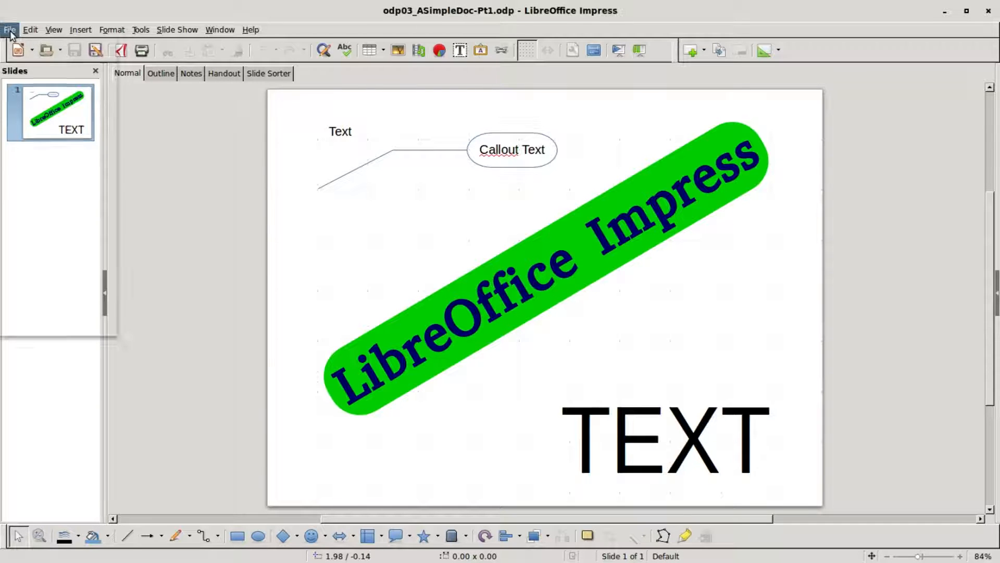
Save the presentation as a new copy named odp04_ASimpleDoc-Pt2 on the Desktop
left_click(8, 29)
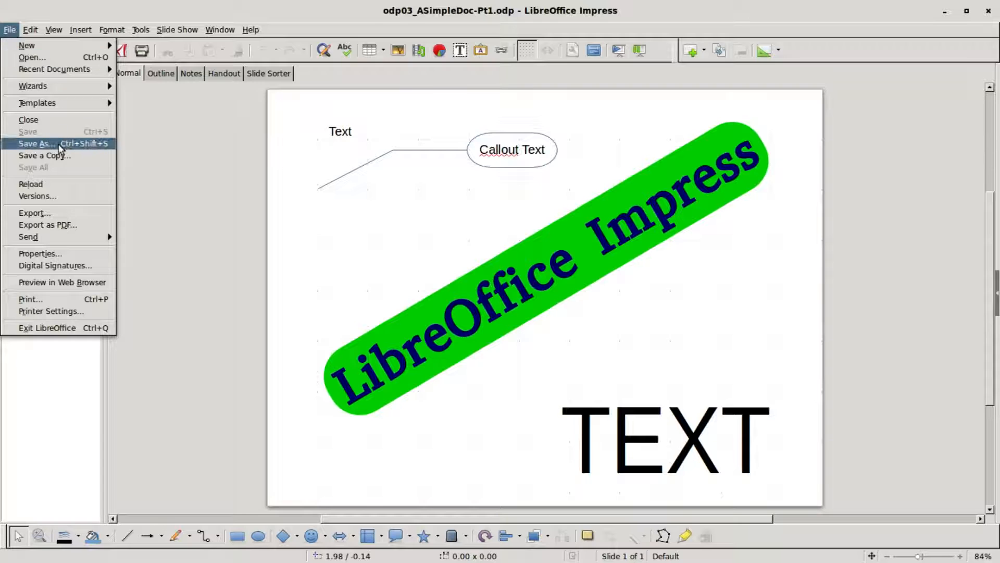
left_click(33, 144)
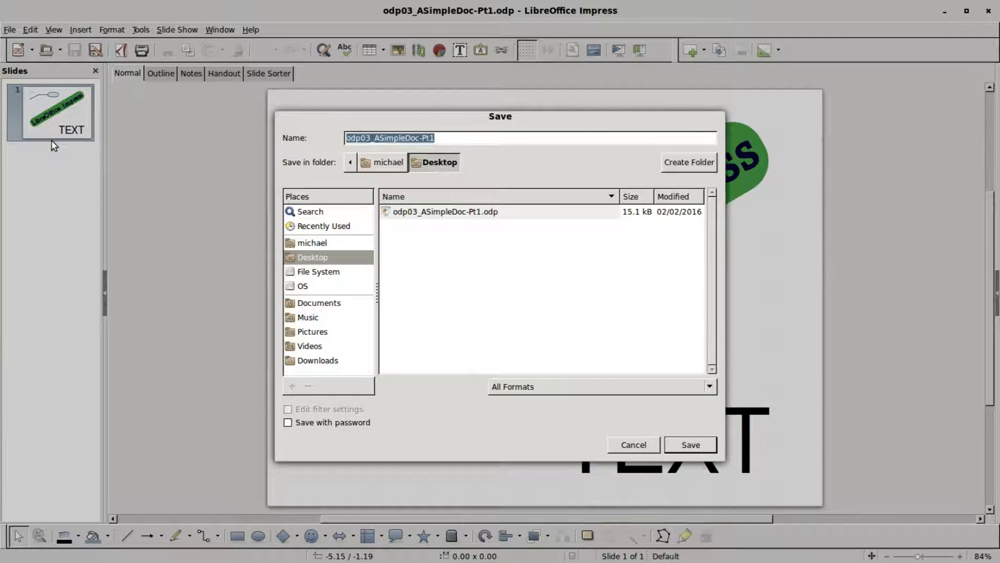
type("odp04_ASimpleDoc-Pt2")
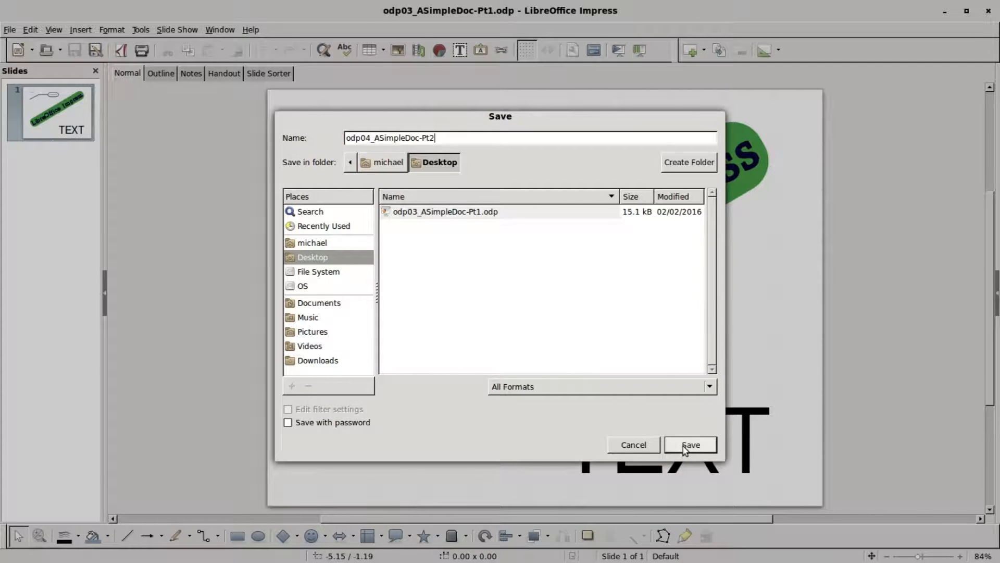
left_click(689, 444)
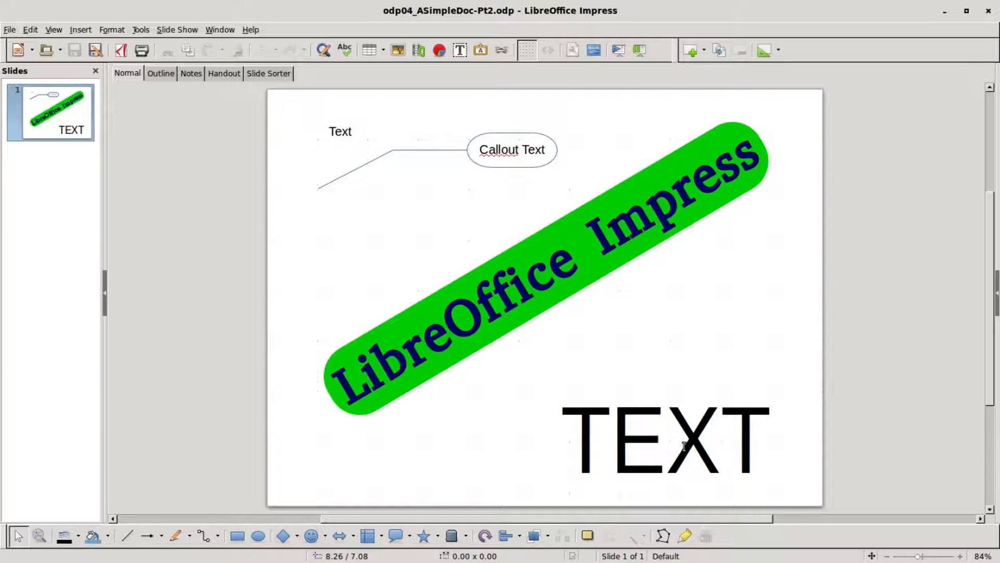
Cut the large TEXT block, then delete the callout and small Text label, keeping the green banner
left_click(803, 348)
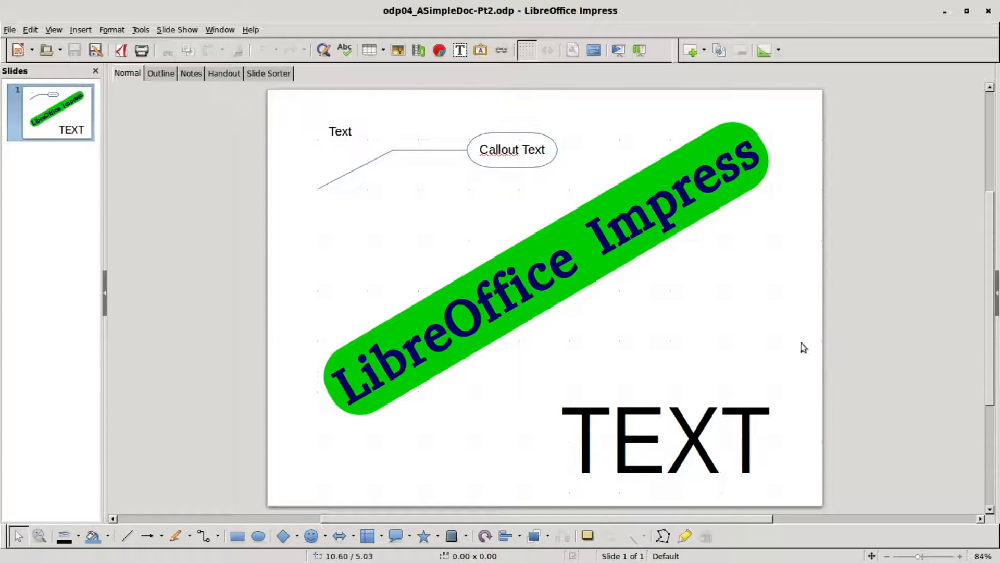
left_click(669, 436)
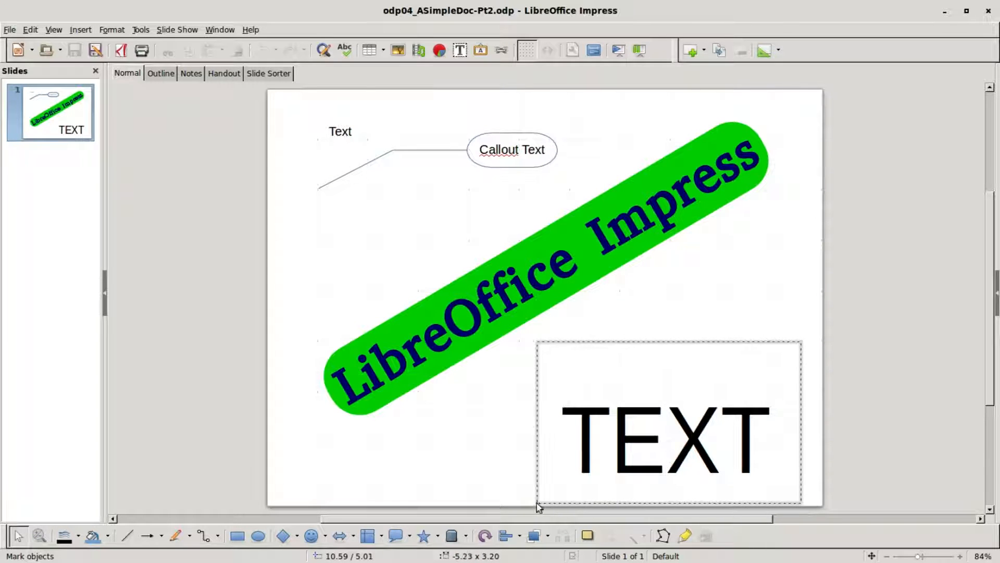
left_click(667, 439)
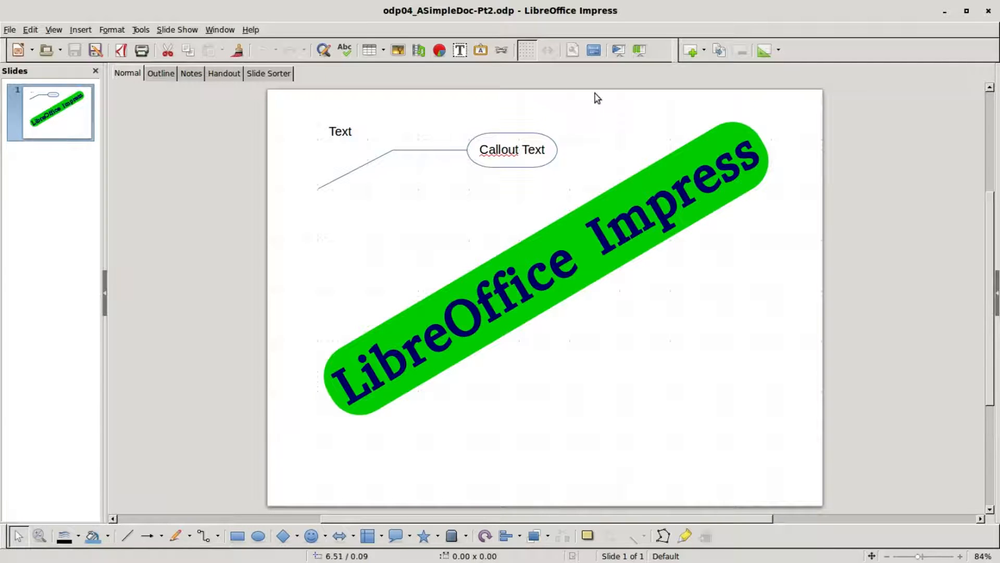
left_click_drag(596, 93, 261, 238)
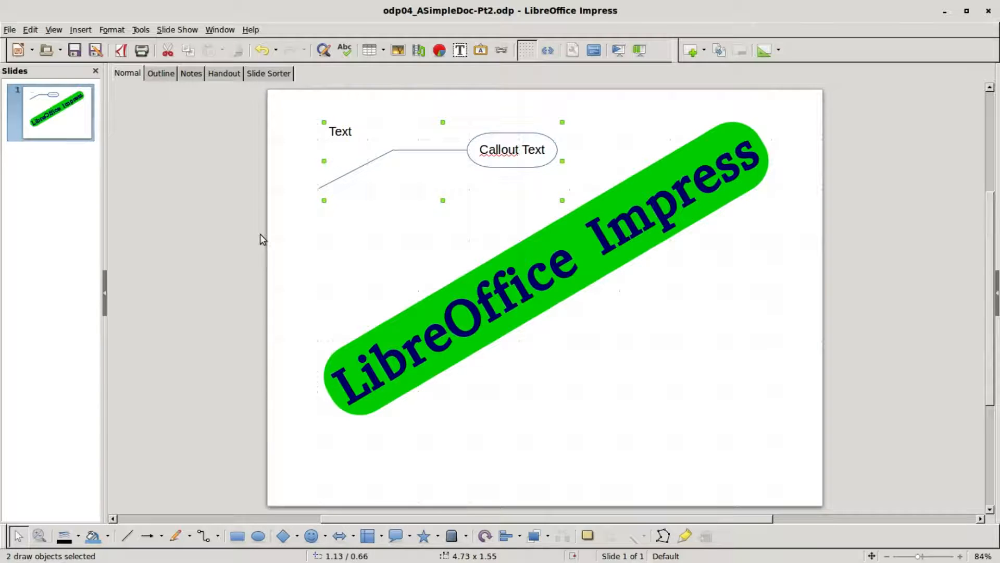
key("Delete")
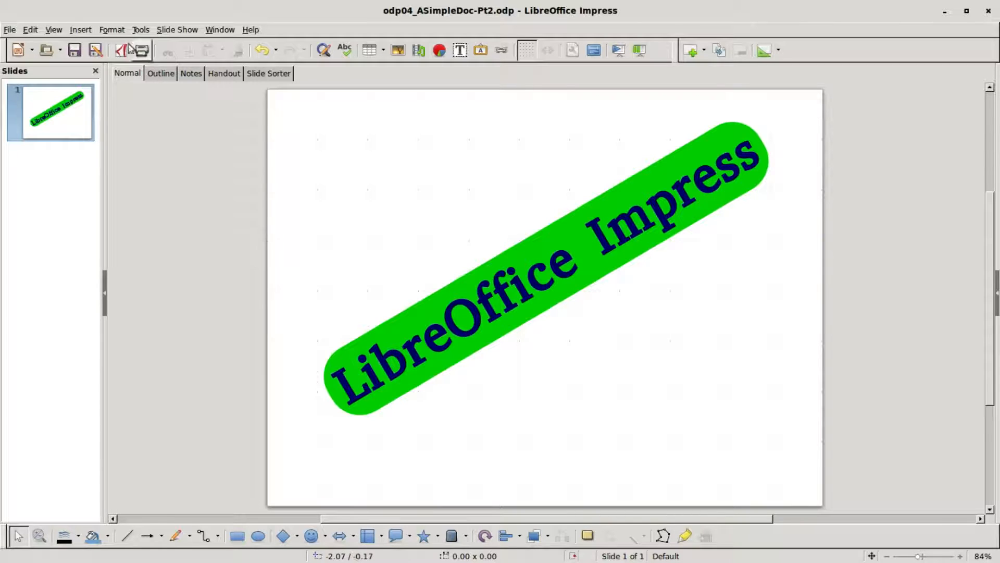
Insert four Title, Content slides after the banner via menu, Slides pane, layout menu and toolbar
left_click(80, 29)
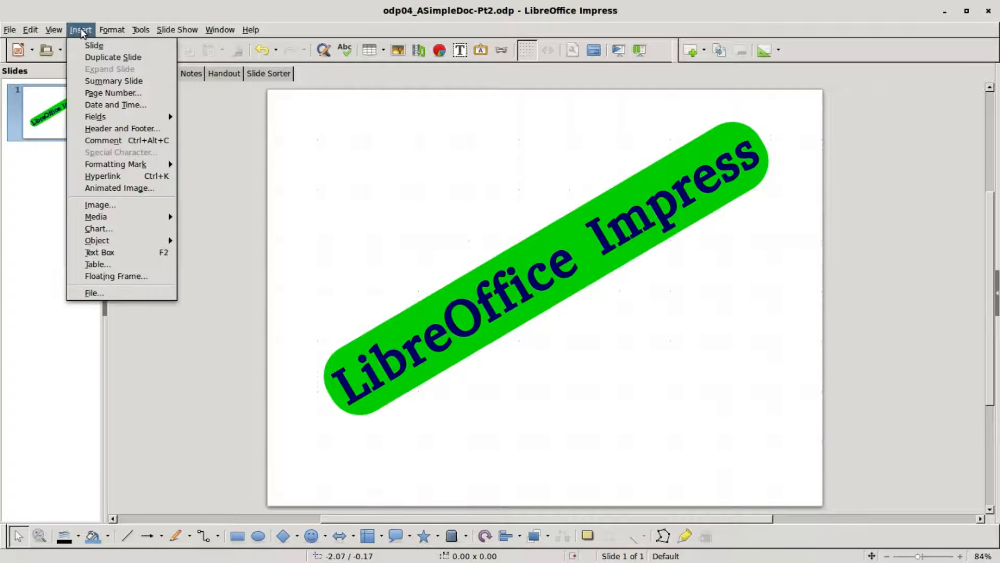
left_click(94, 45)
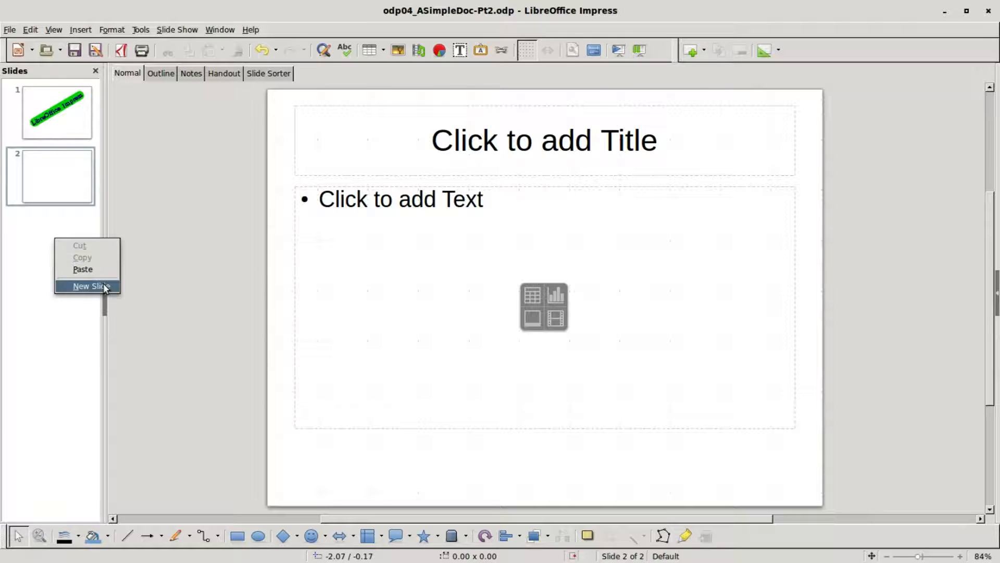
left_click(92, 285)
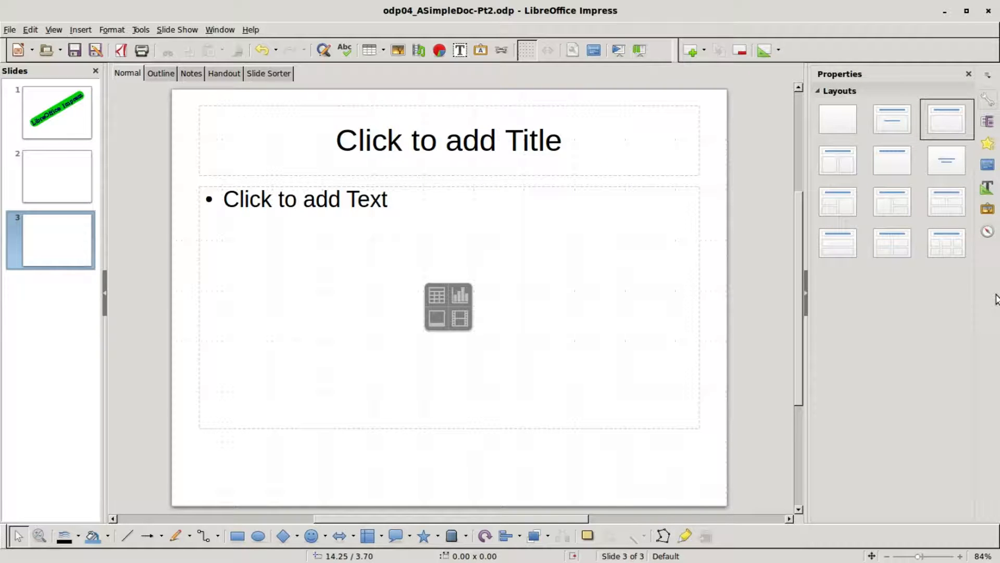
mouse_move(883, 217)
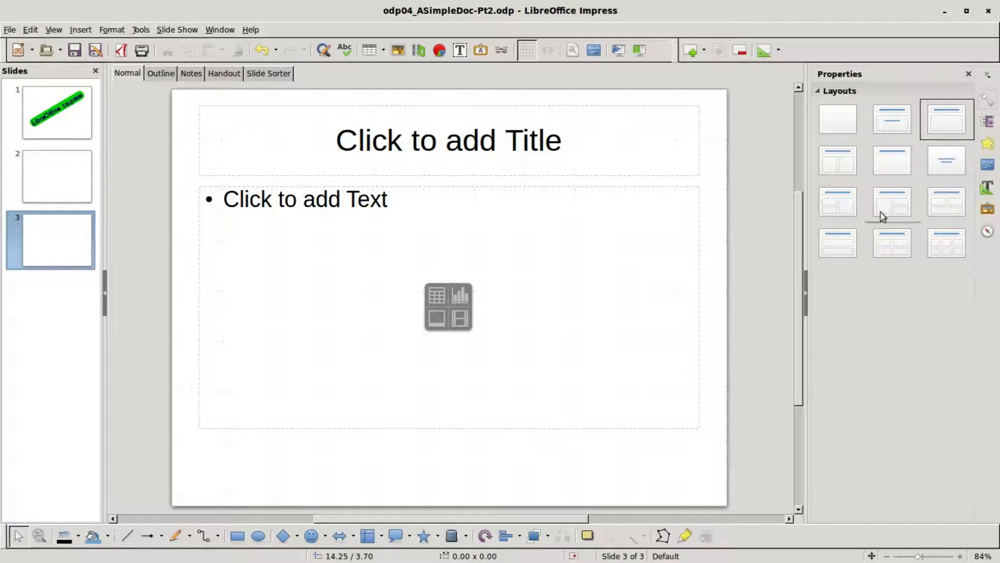
mouse_move(951, 123)
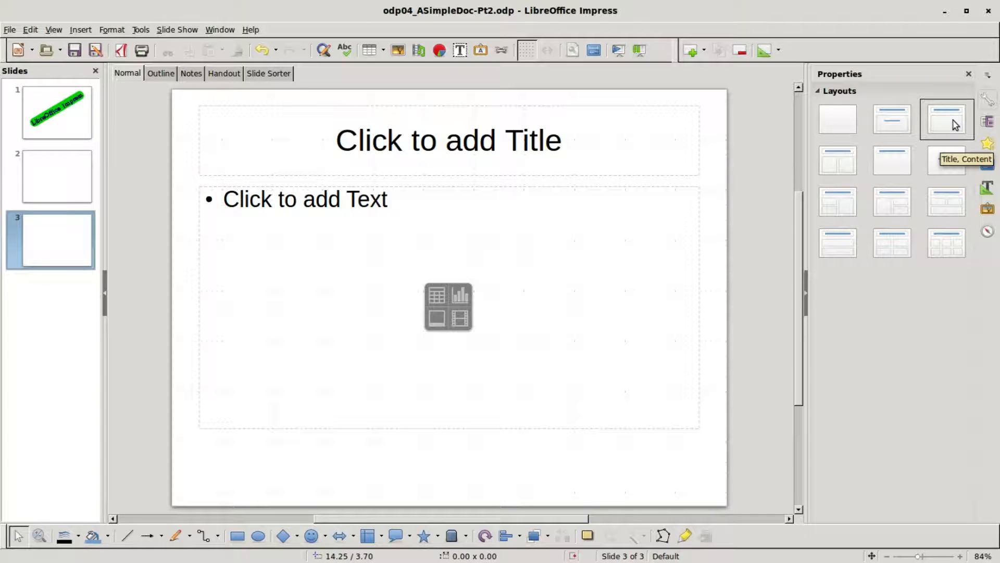
right_click(950, 124)
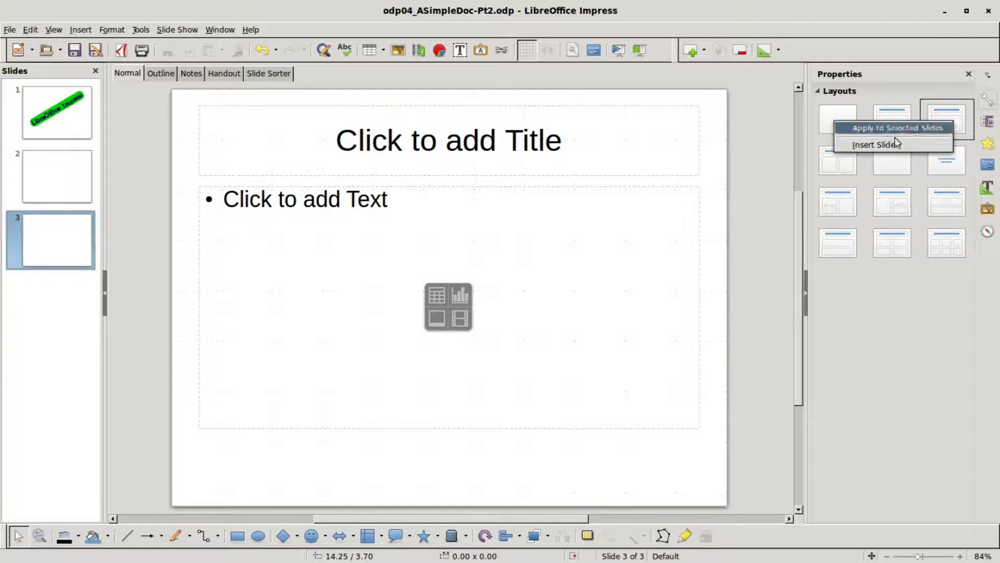
left_click(871, 144)
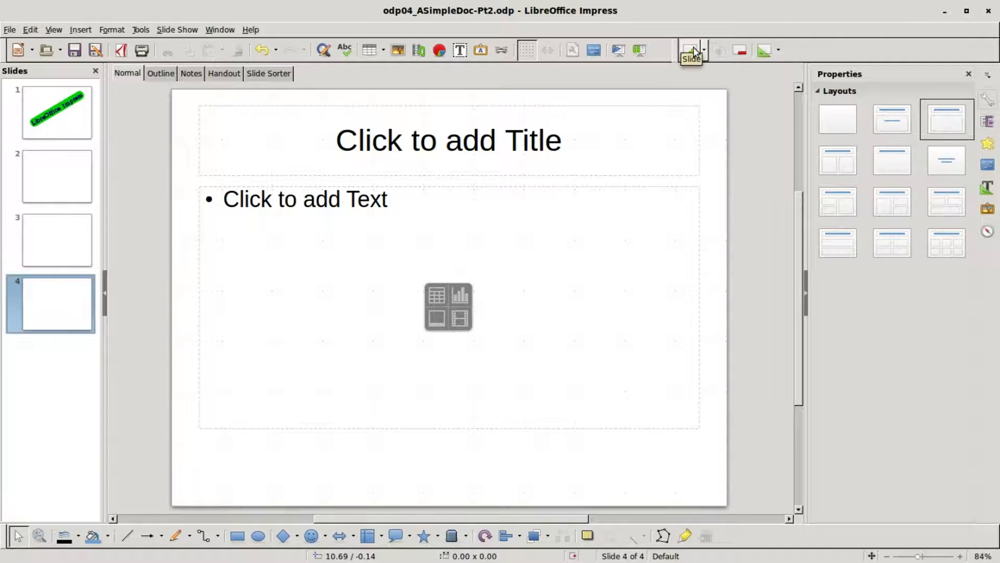
left_click(690, 50)
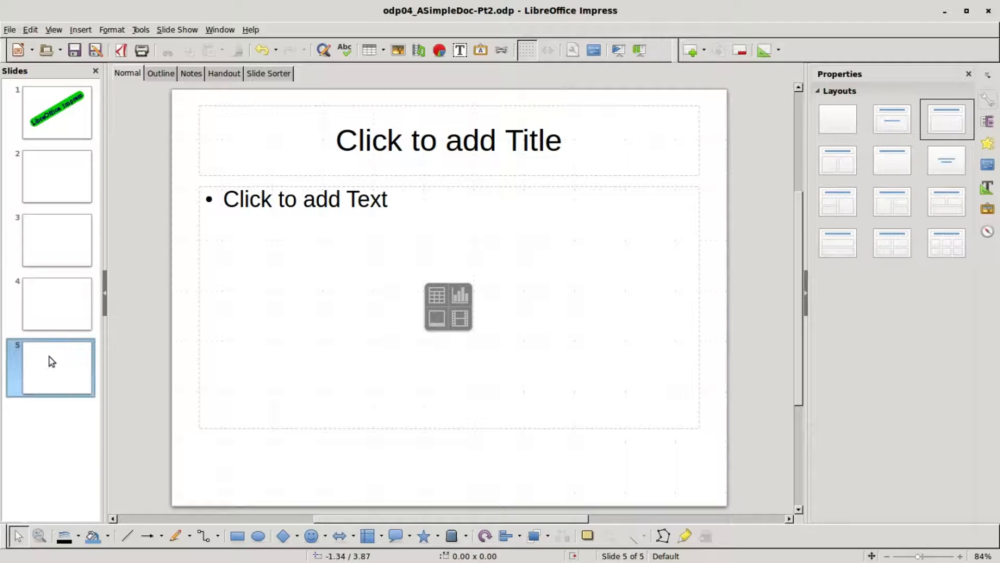
Delete slide 5, then slides 2–4 together, leaving only the banner slide
right_click(50, 360)
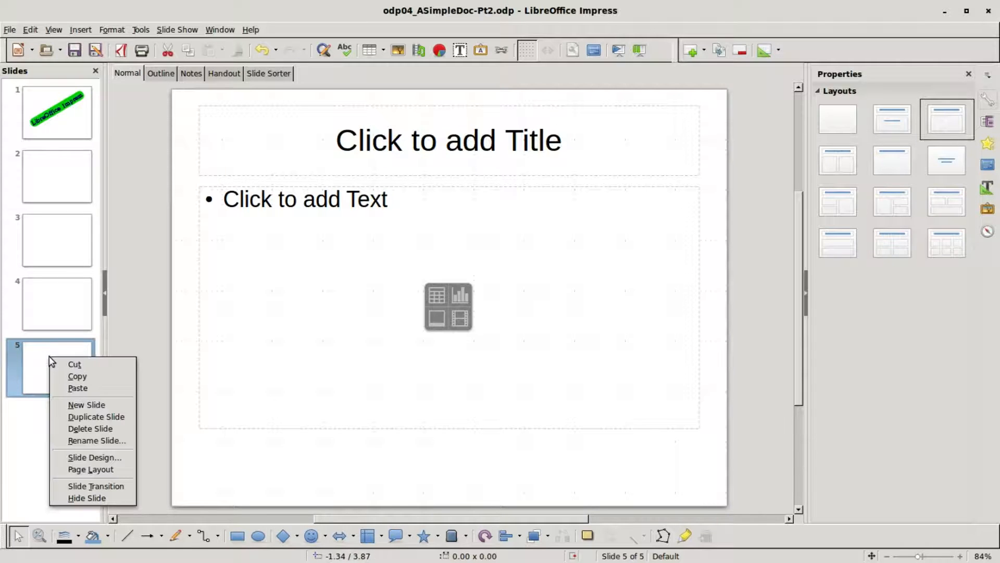
mouse_move(88, 428)
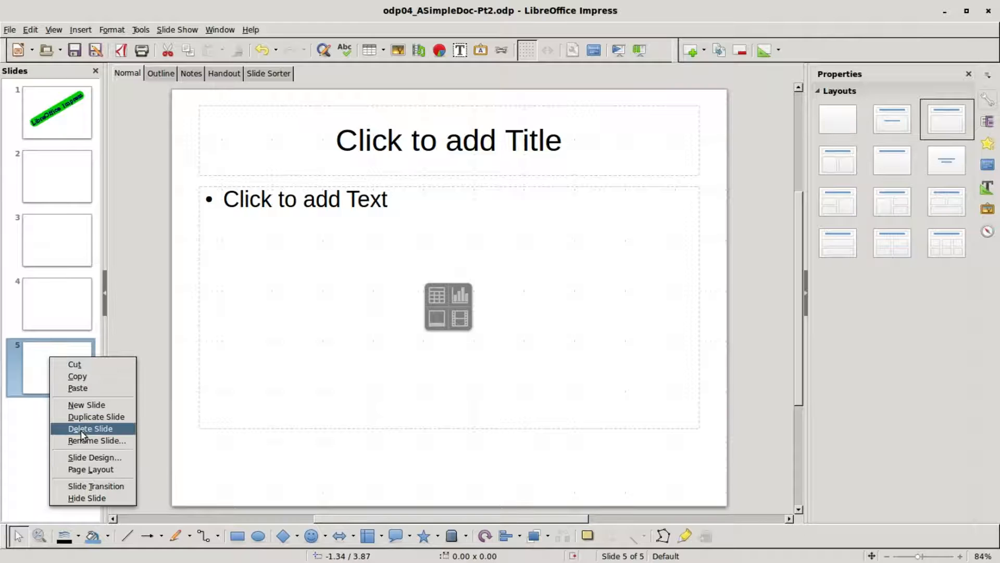
left_click(87, 428)
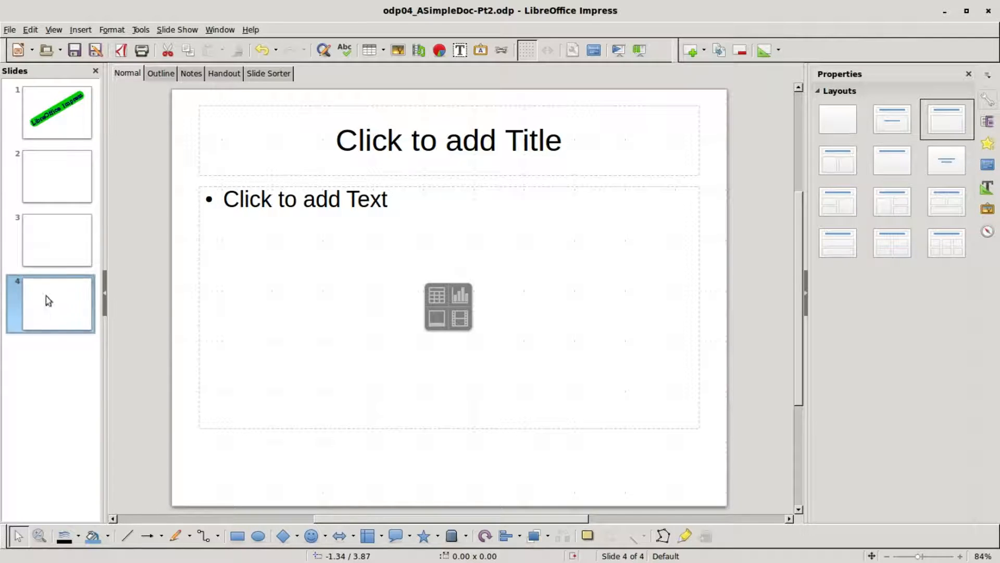
left_click(50, 175)
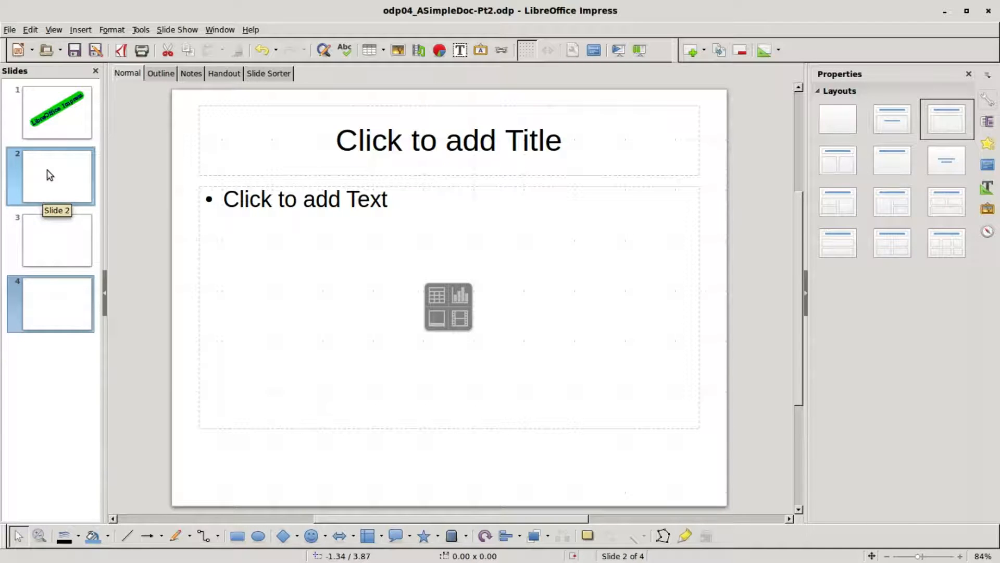
mouse_move(63, 302)
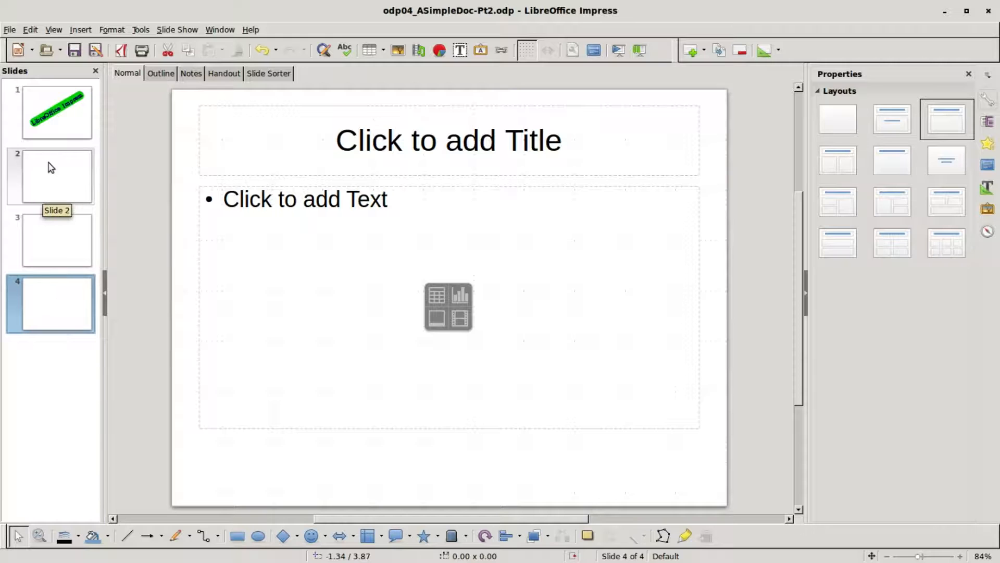
left_click(50, 175)
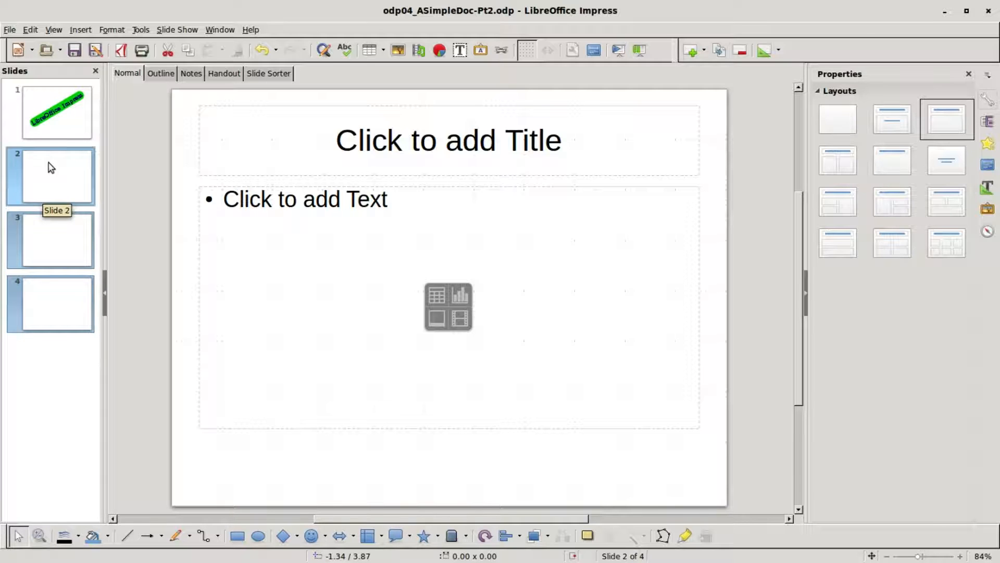
right_click(50, 167)
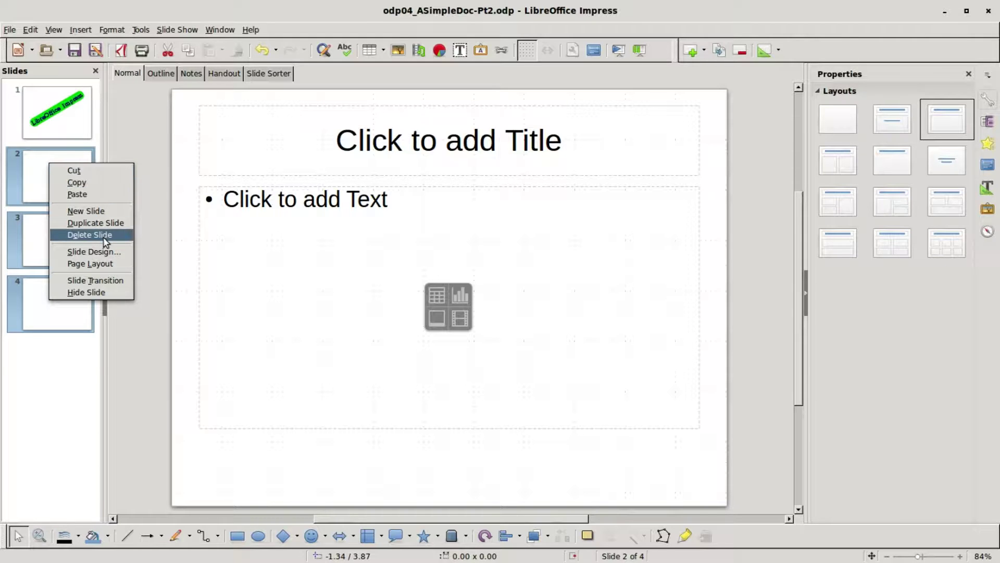
left_click(89, 234)
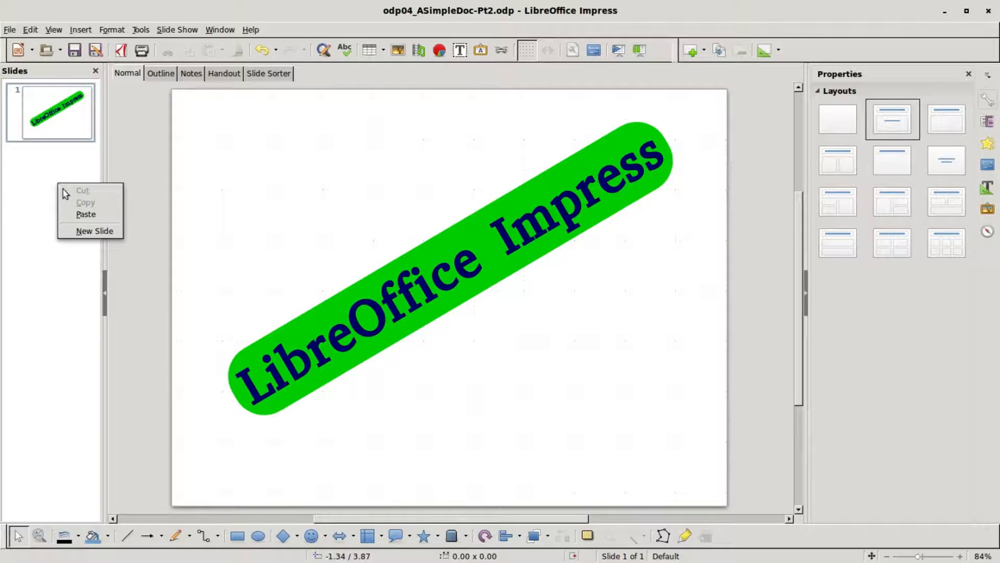
Add slide 2 titled Notes about Bullets with bullets Should be short and Related to the slide title
left_click(93, 230)
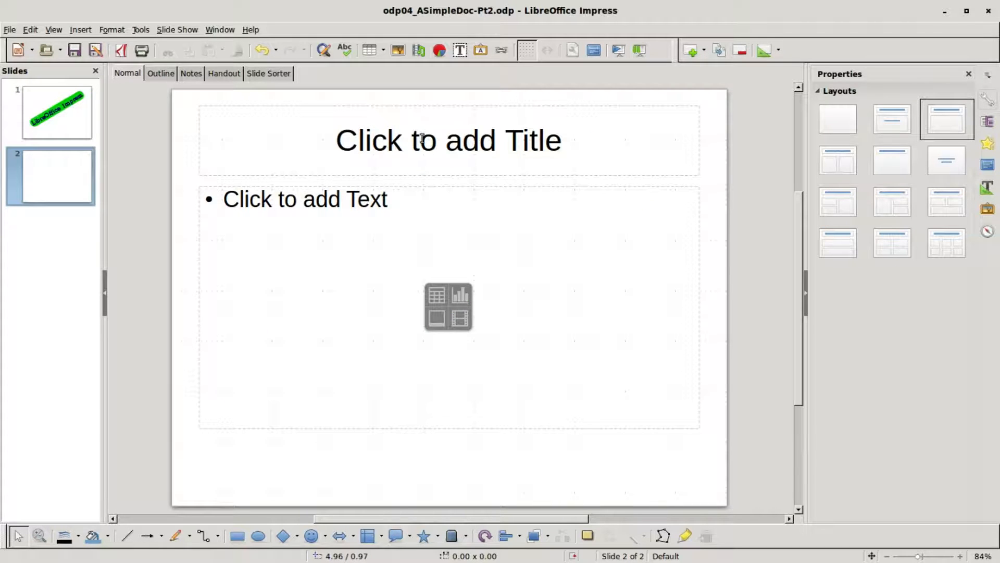
left_click(423, 140)
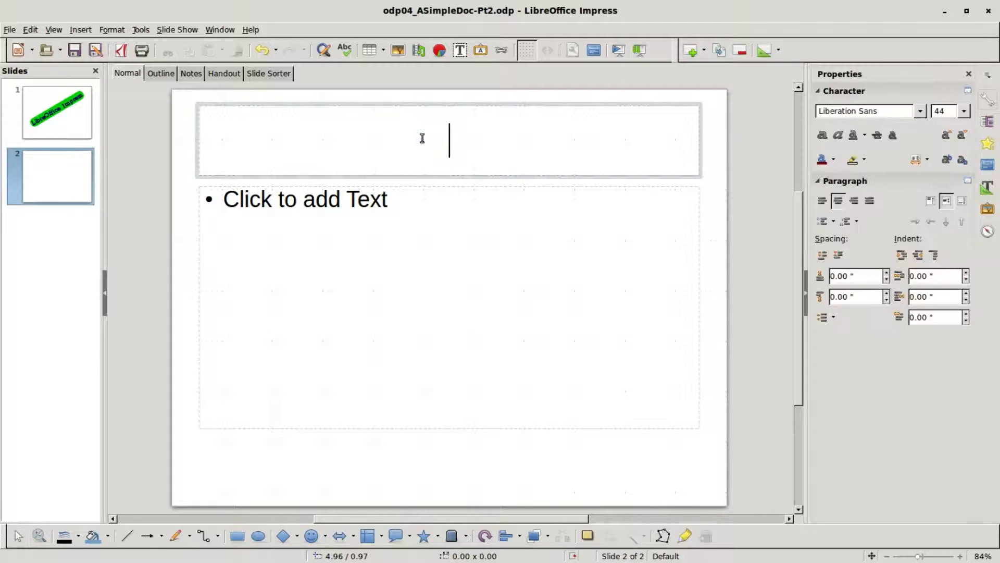
type("Notes about Bullets")
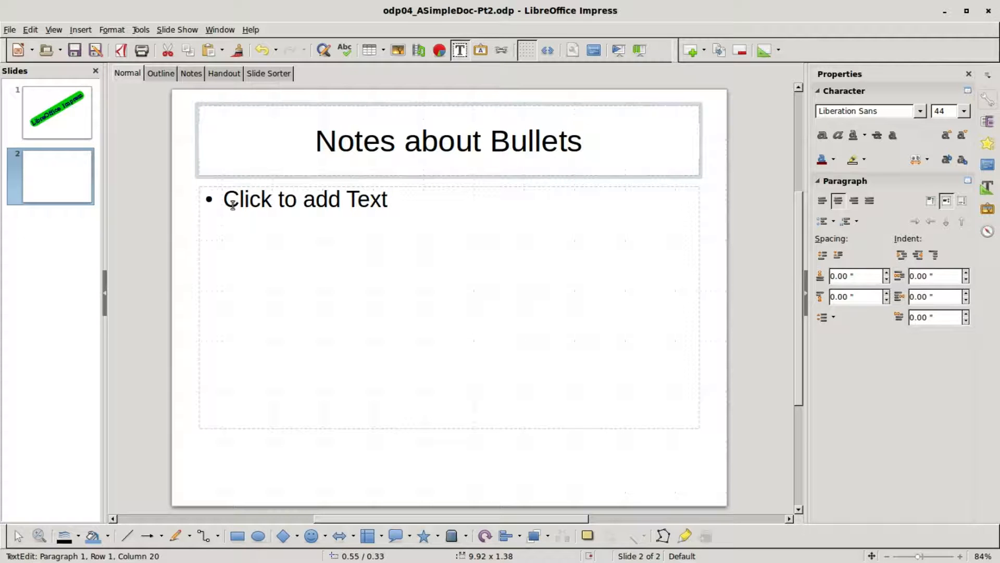
type("Should be short")
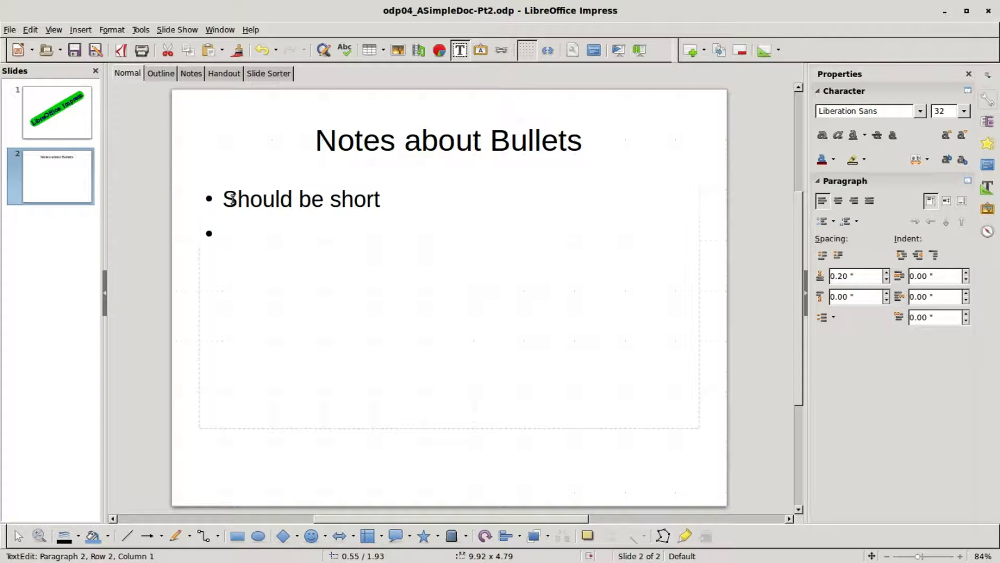
type("Related to the slide title")
type("Presenter should explain")
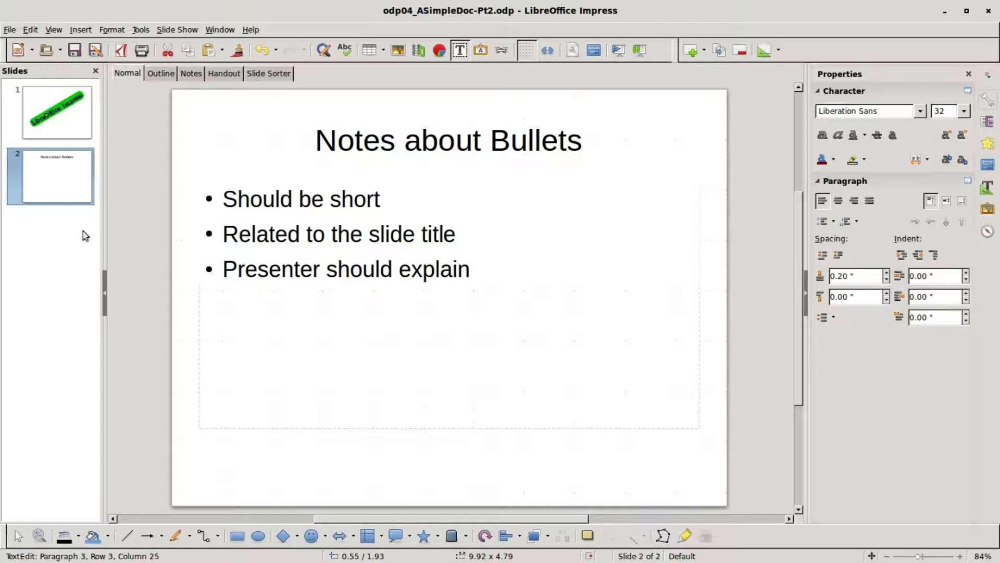
right_click(86, 236)
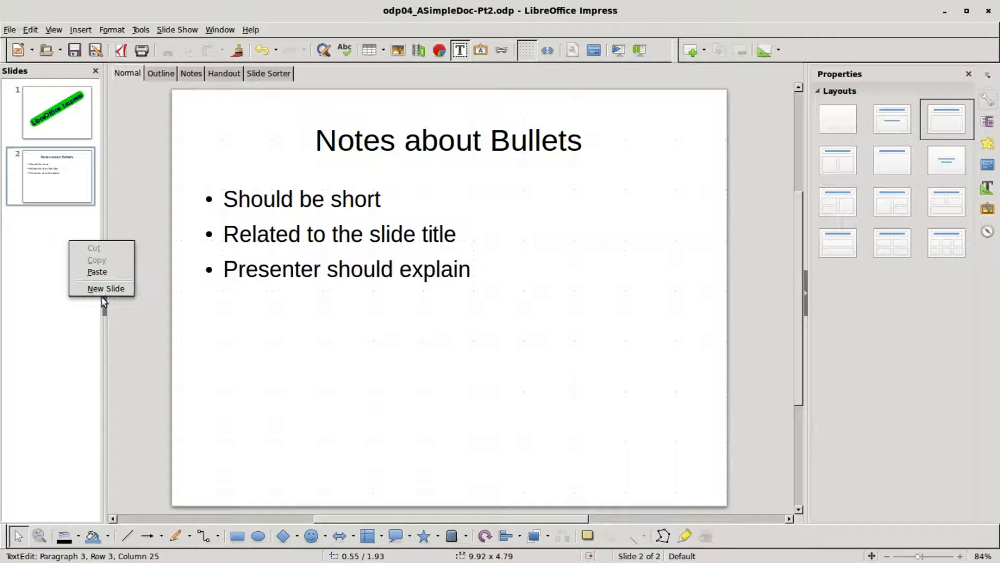
Add slide 3 titled Reasons for short bullets with the point Prevents presenter from reading slides
left_click(106, 288)
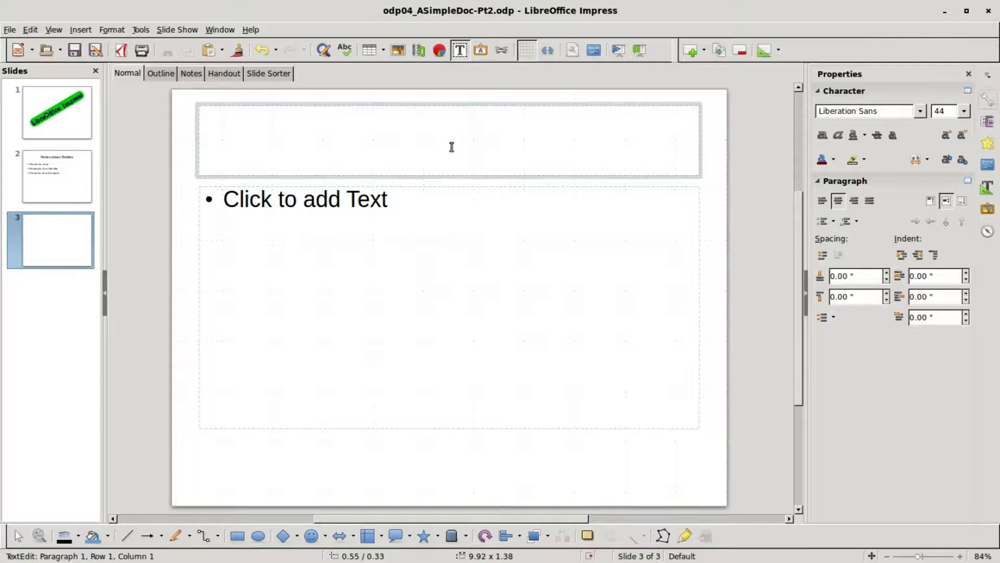
type("Reasons for short bullets")
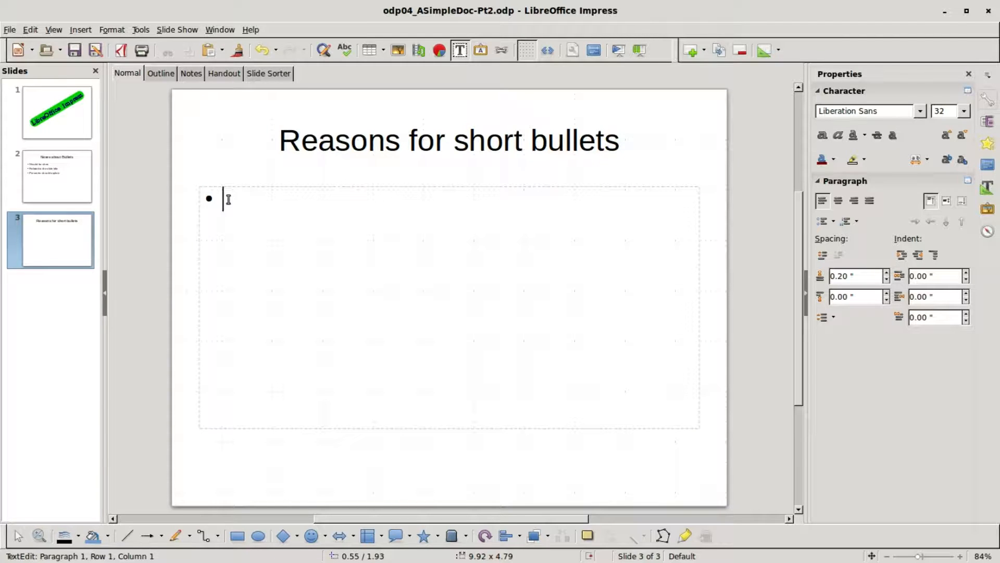
type("Prevents presenter from reading slides")
type("Help keep audience interest")
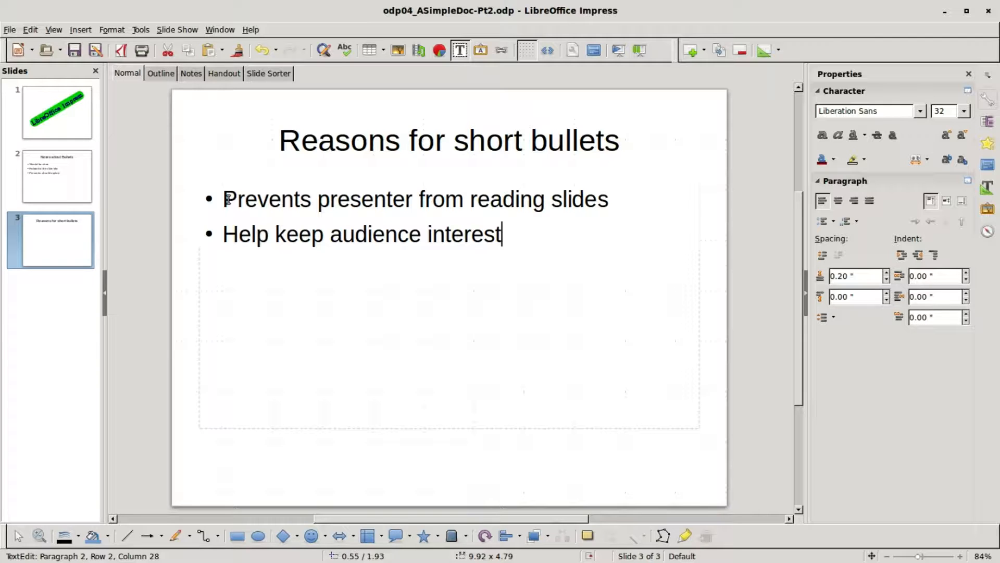
mouse_move(59, 183)
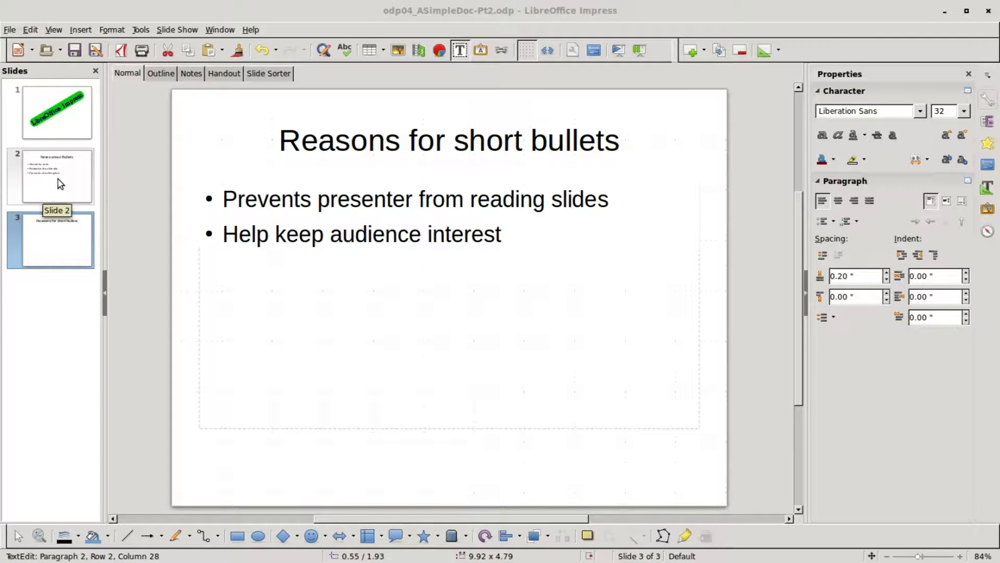
On slide 2, try several Above/Below Paragraph Spacing values on the bullets, ending with 0 below
left_click(58, 179)
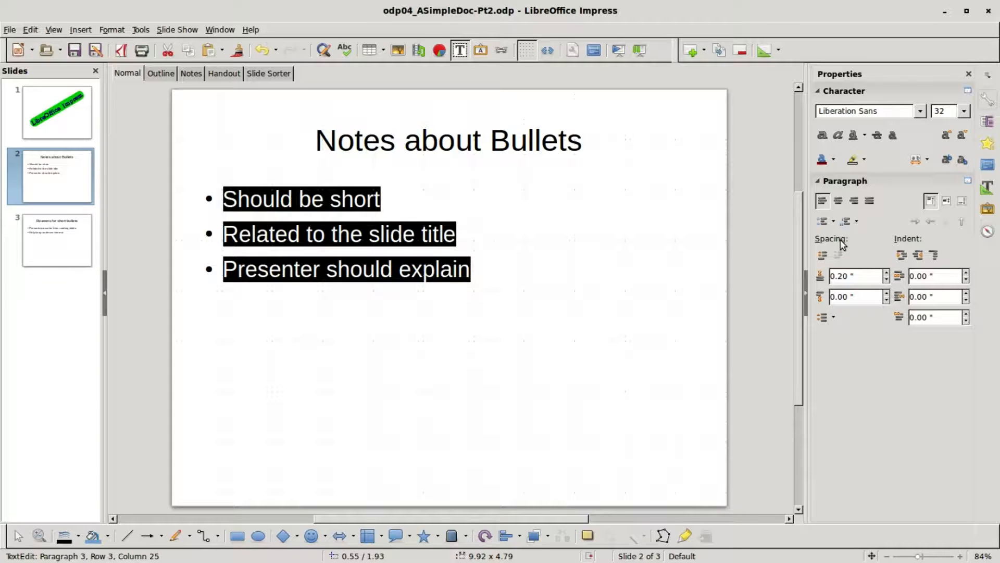
left_click(855, 275)
type("0")
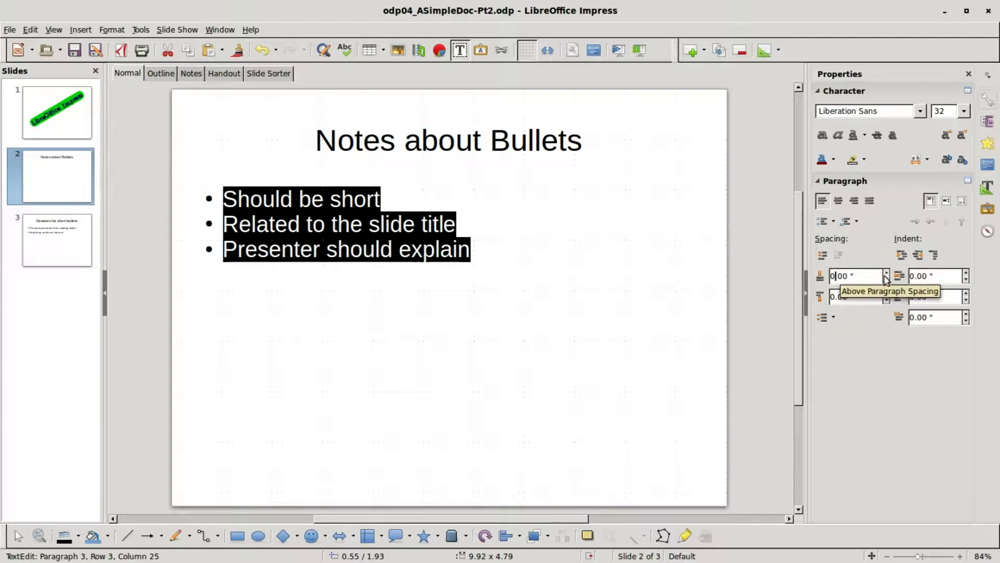
left_click(887, 273)
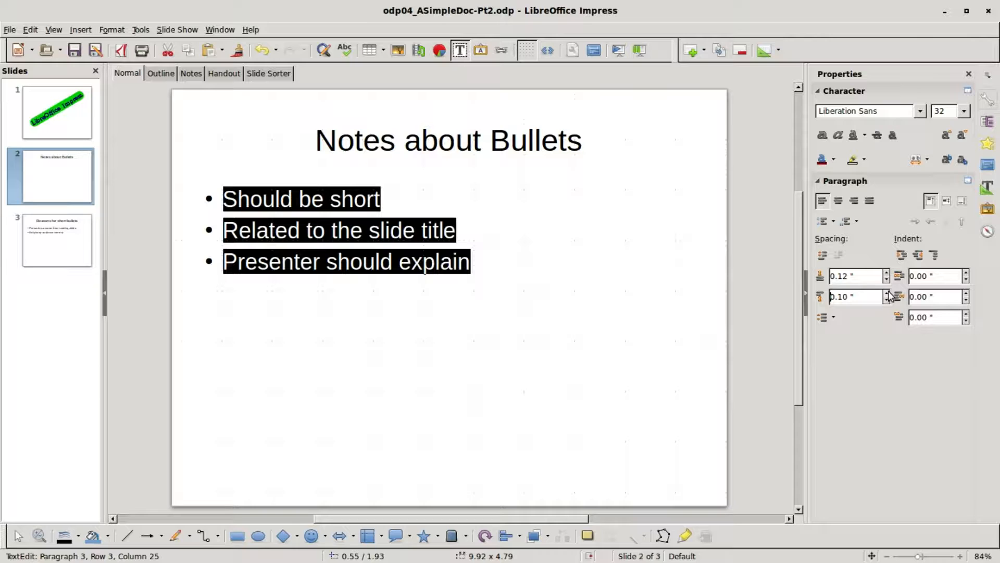
left_click(884, 293)
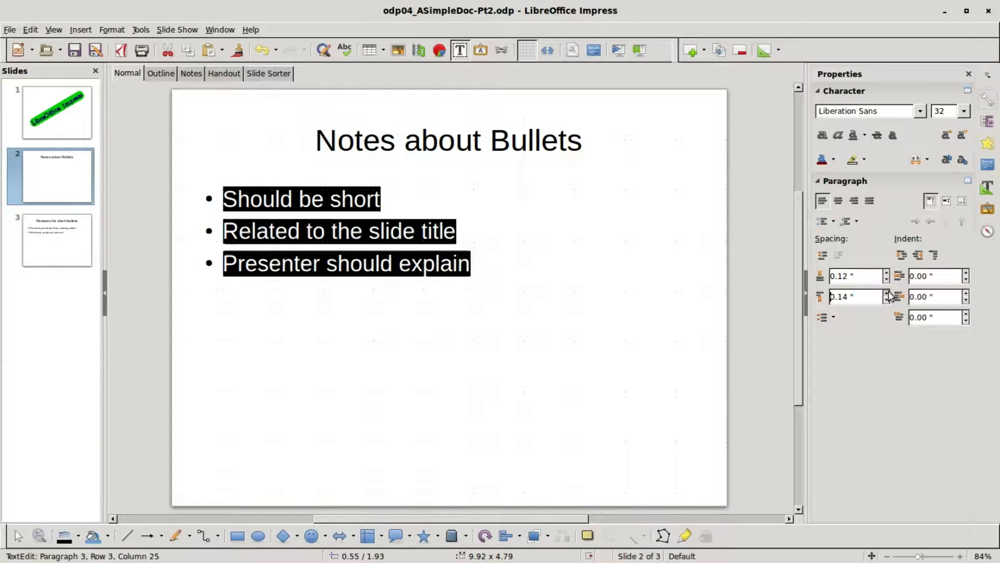
left_click(885, 294)
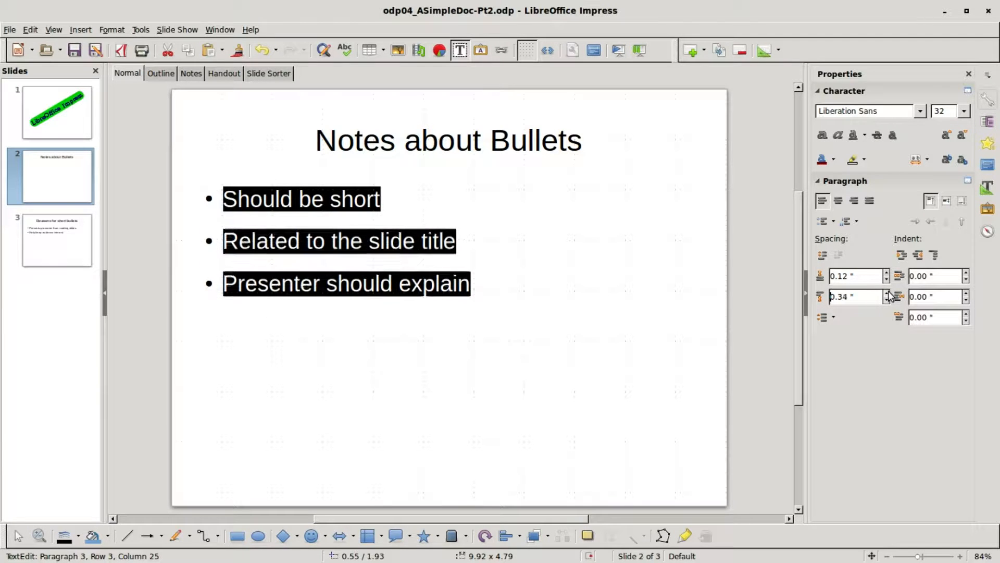
left_click(886, 294)
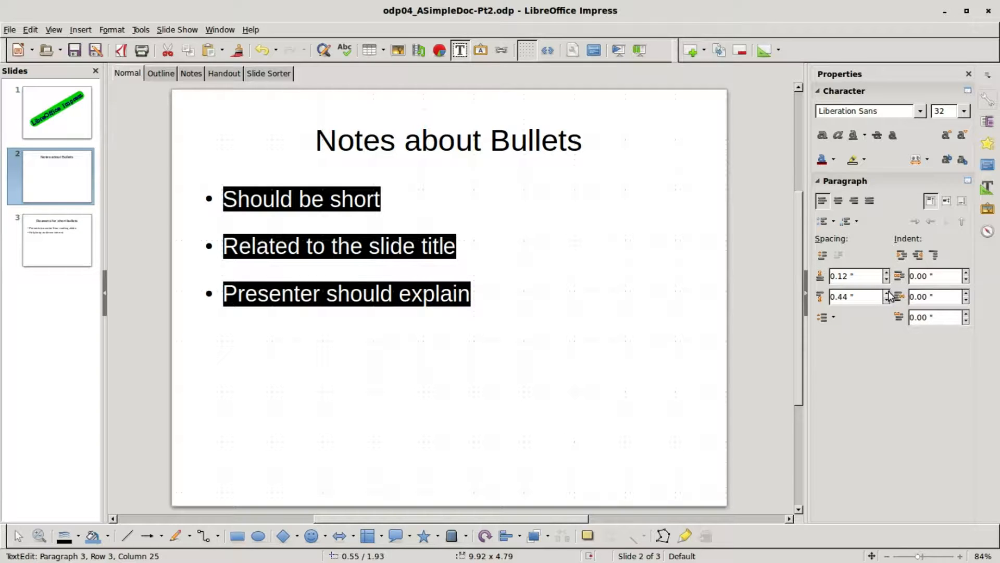
left_click(858, 295)
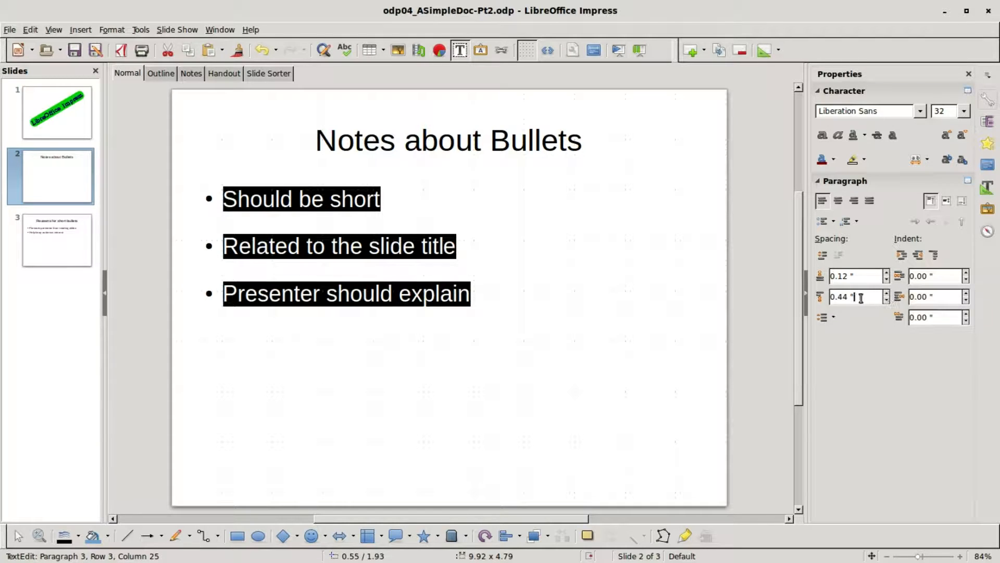
type("00")
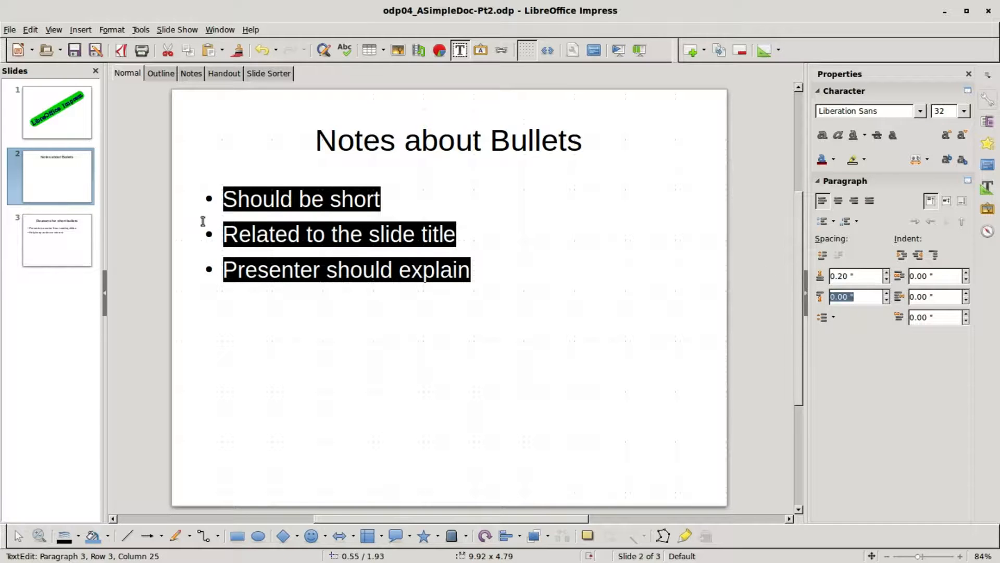
mouse_move(820, 221)
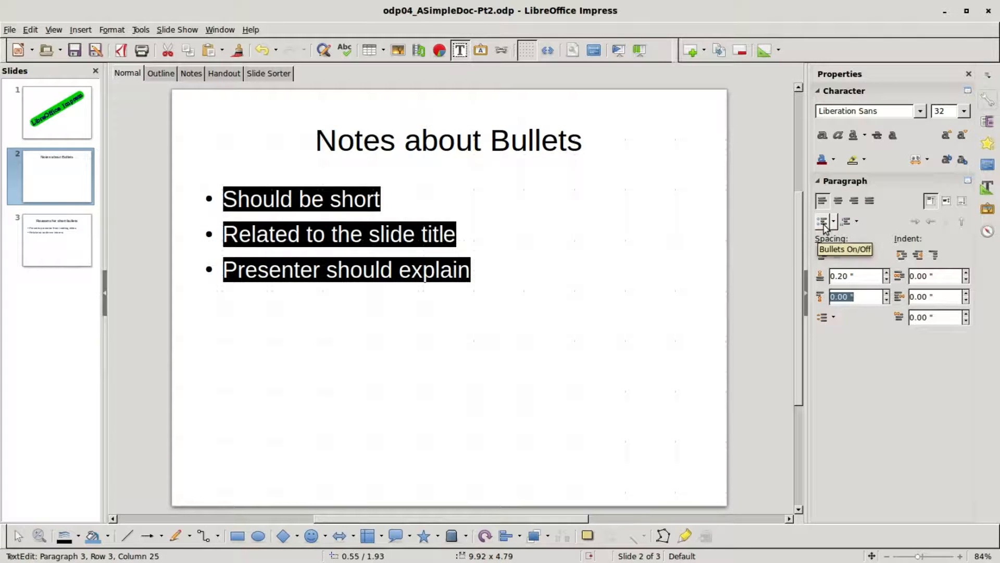
Toggle bullets off and on, then number the three points with lowercase Roman i., ii., iii
left_click(821, 221)
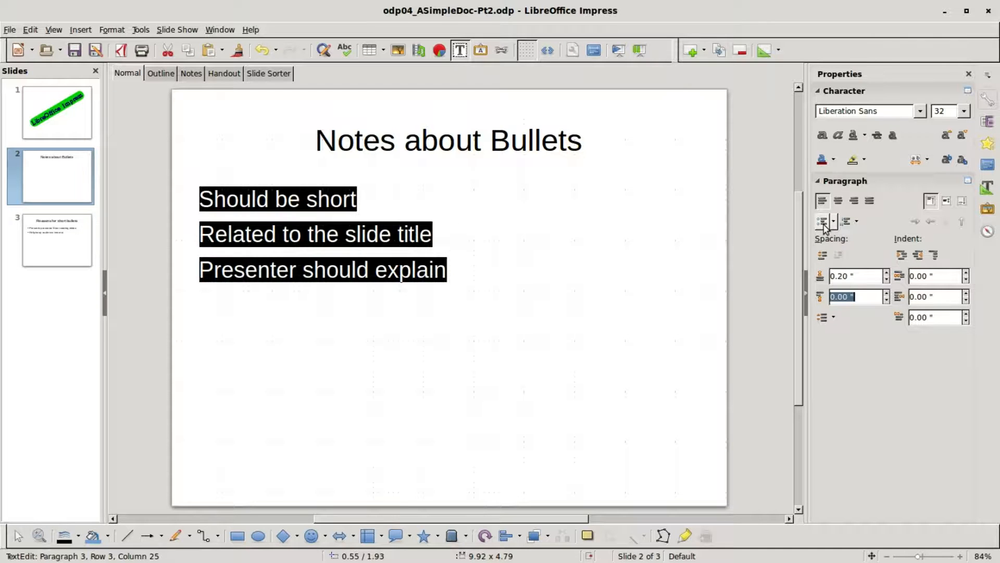
left_click(822, 220)
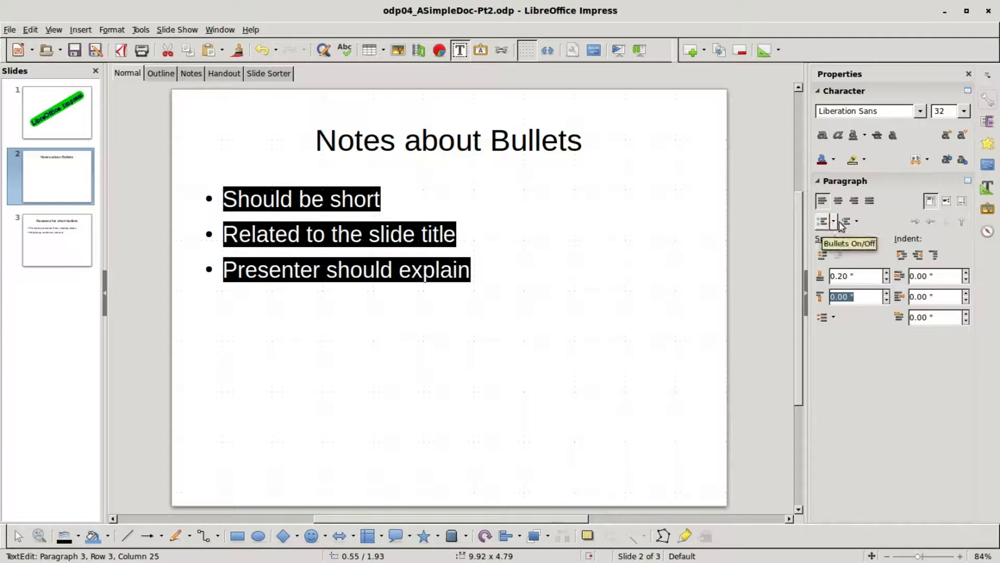
mouse_move(845, 221)
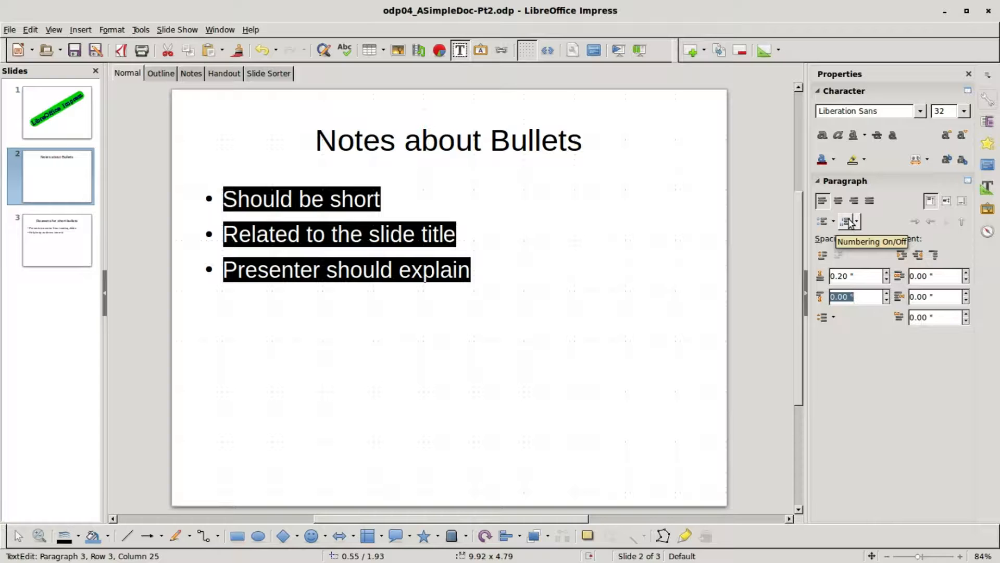
left_click(846, 221)
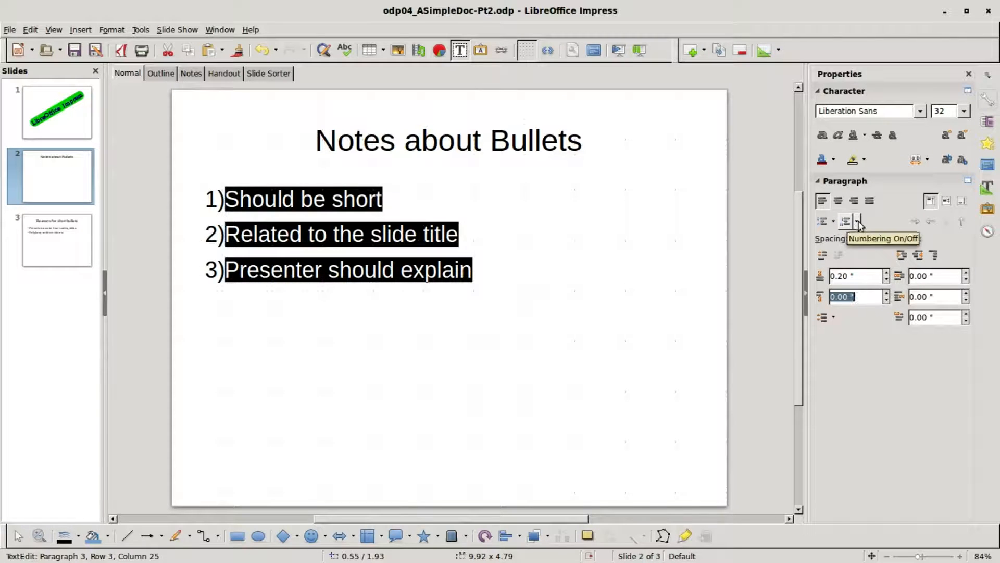
left_click(848, 221)
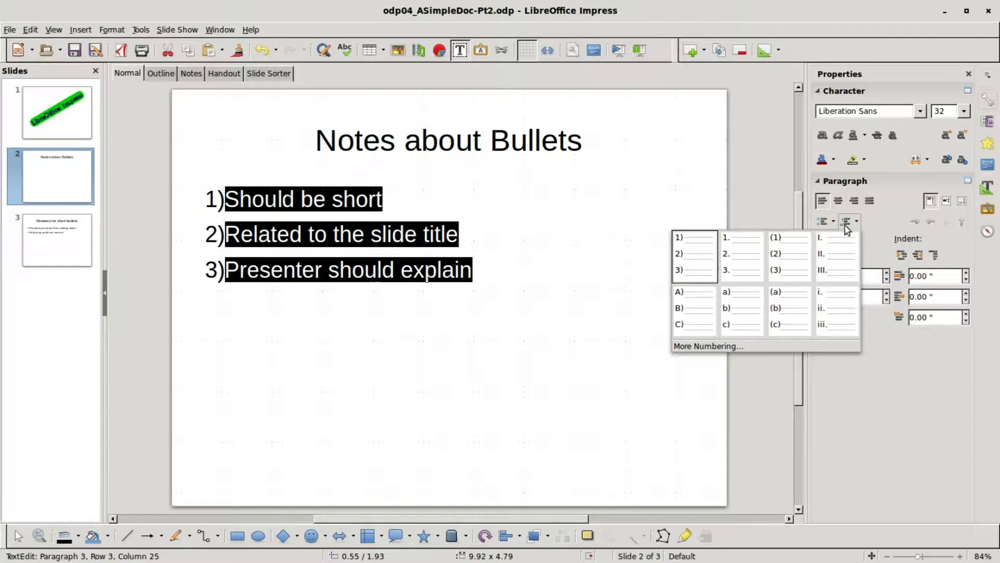
mouse_move(788, 254)
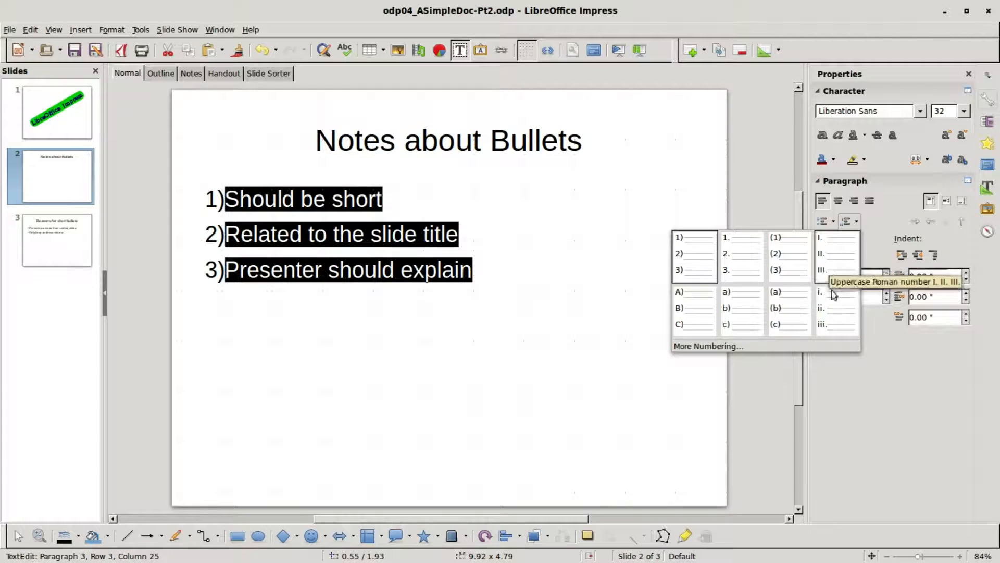
mouse_move(834, 306)
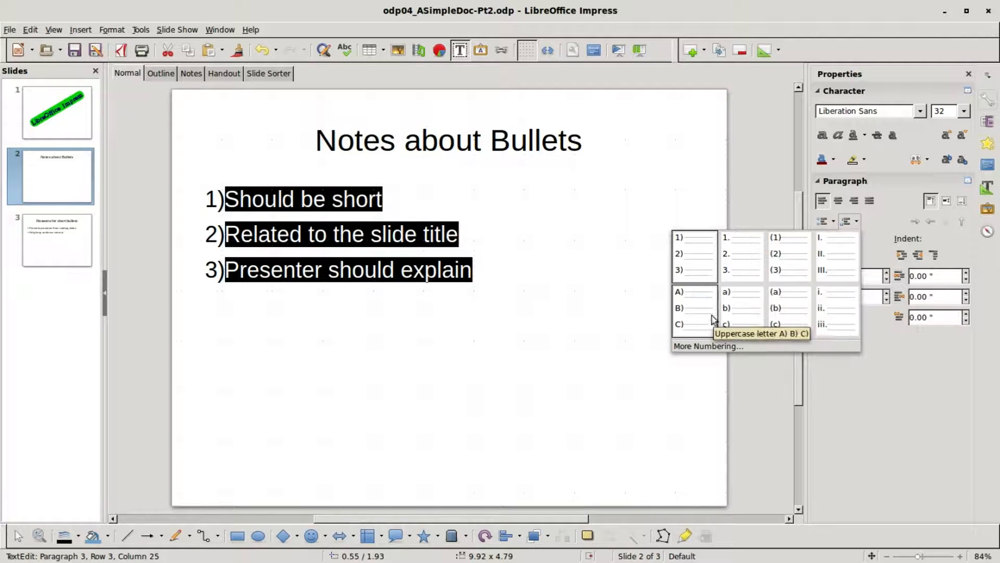
mouse_move(684, 322)
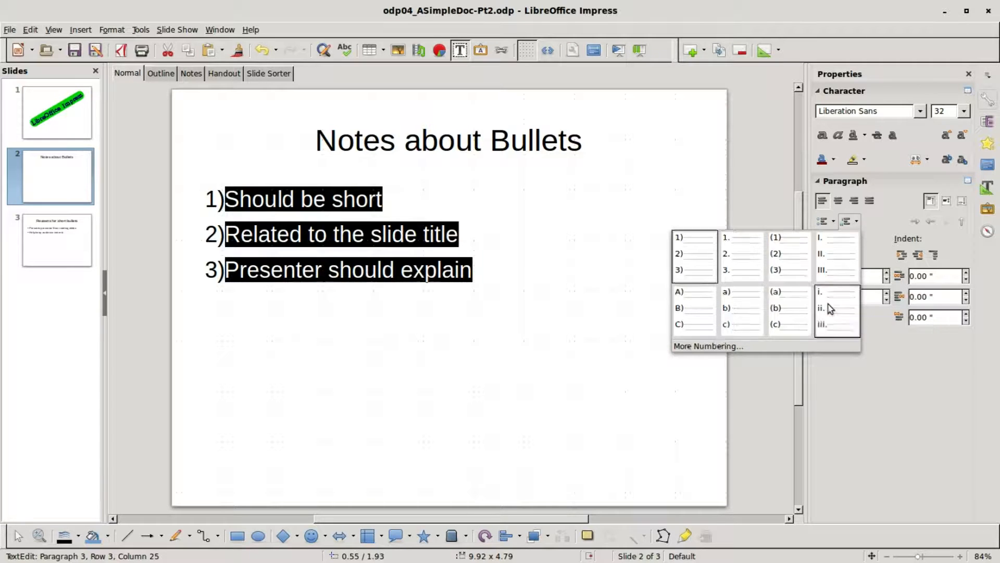
left_click(836, 307)
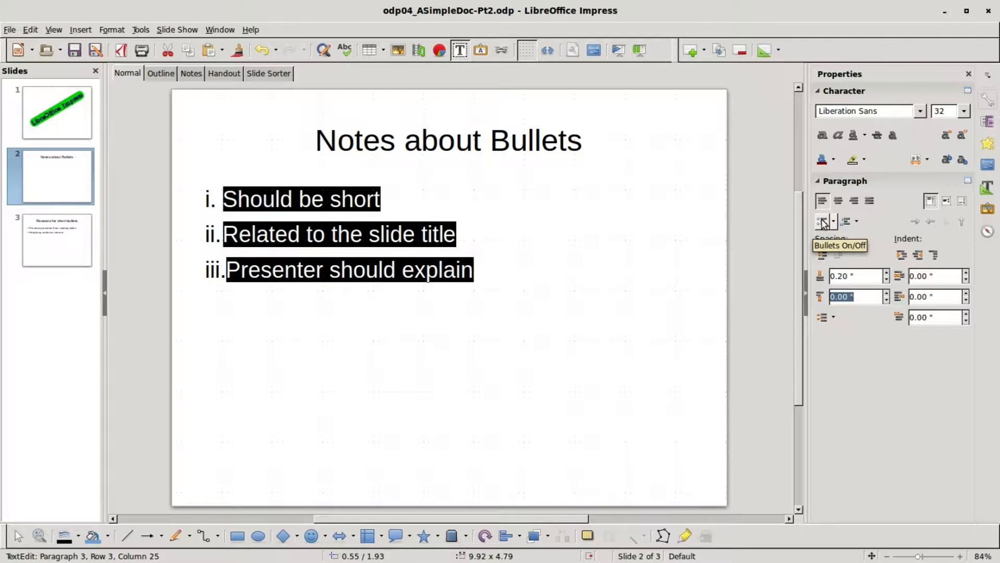
Switch the points from numbering back to bullets and choose Solid large circular bullets
left_click(820, 221)
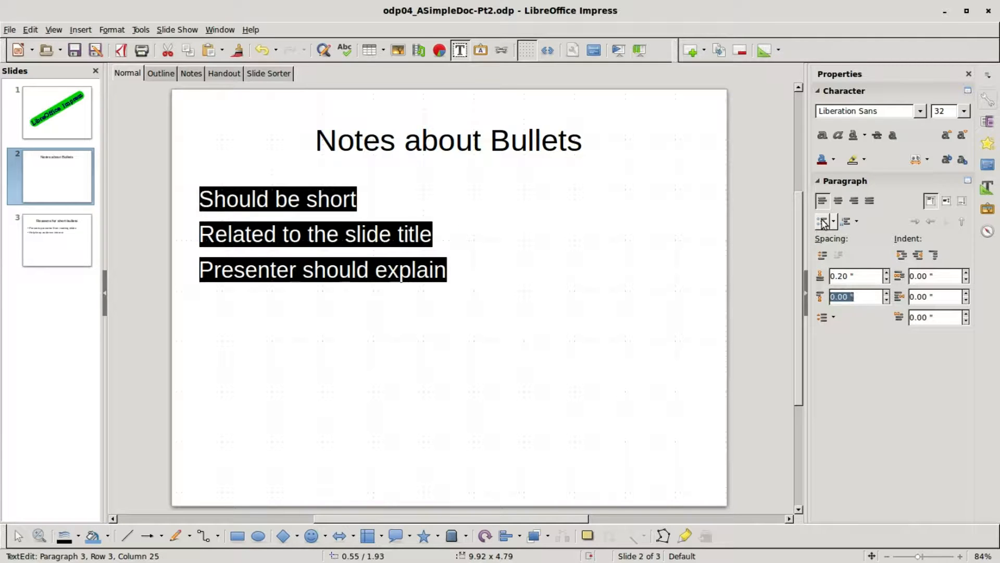
left_click(821, 221)
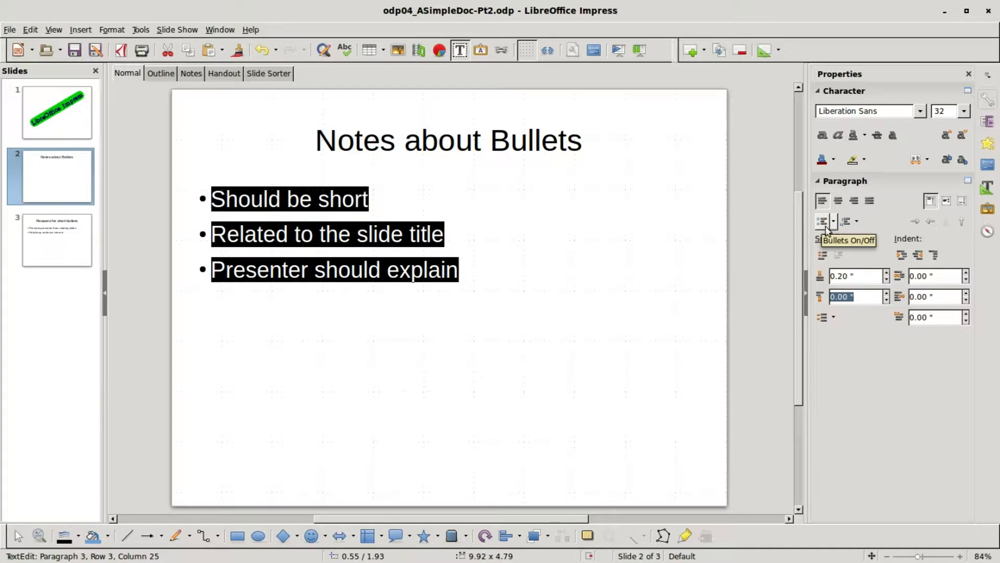
left_click(832, 220)
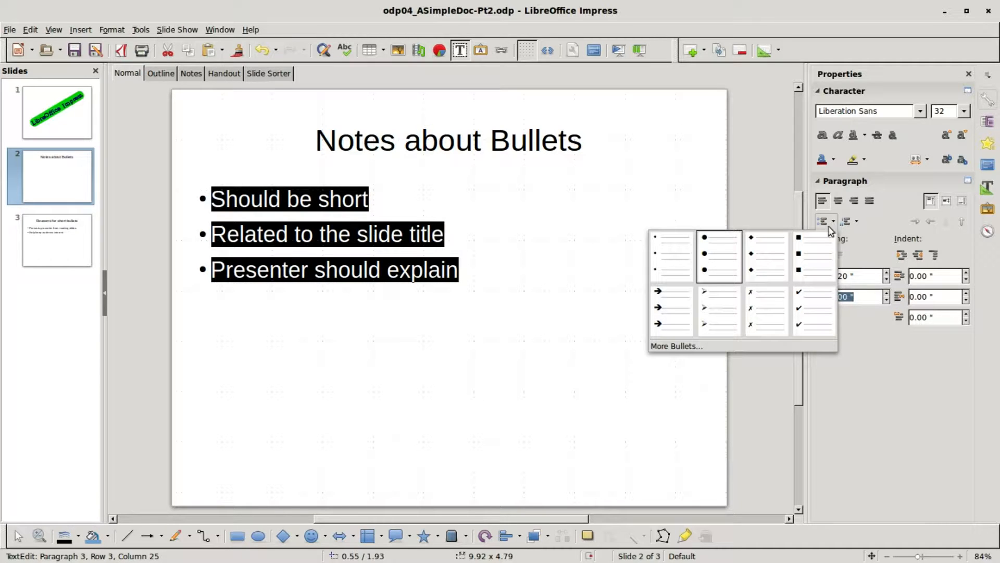
mouse_move(736, 261)
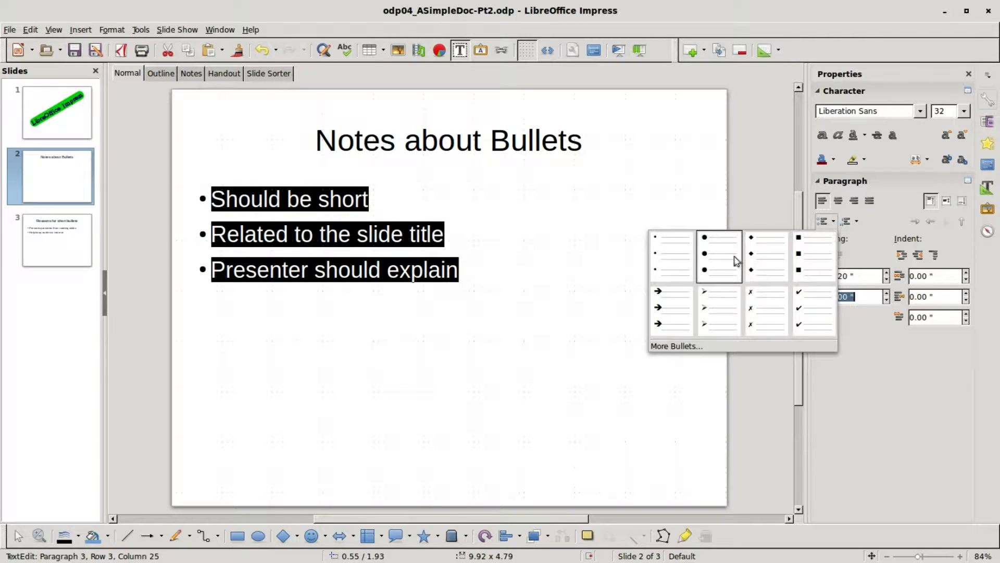
mouse_move(717, 251)
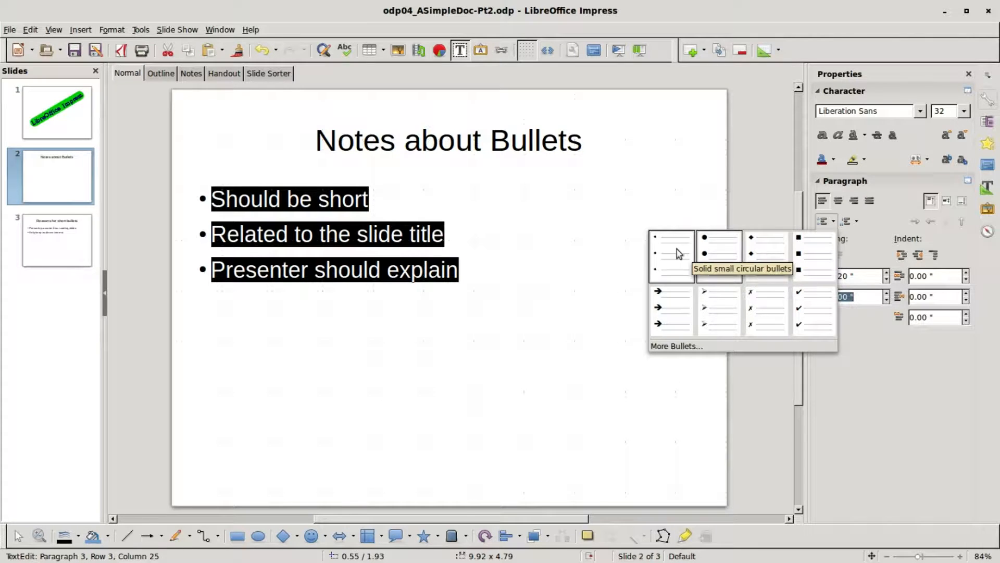
left_click(671, 253)
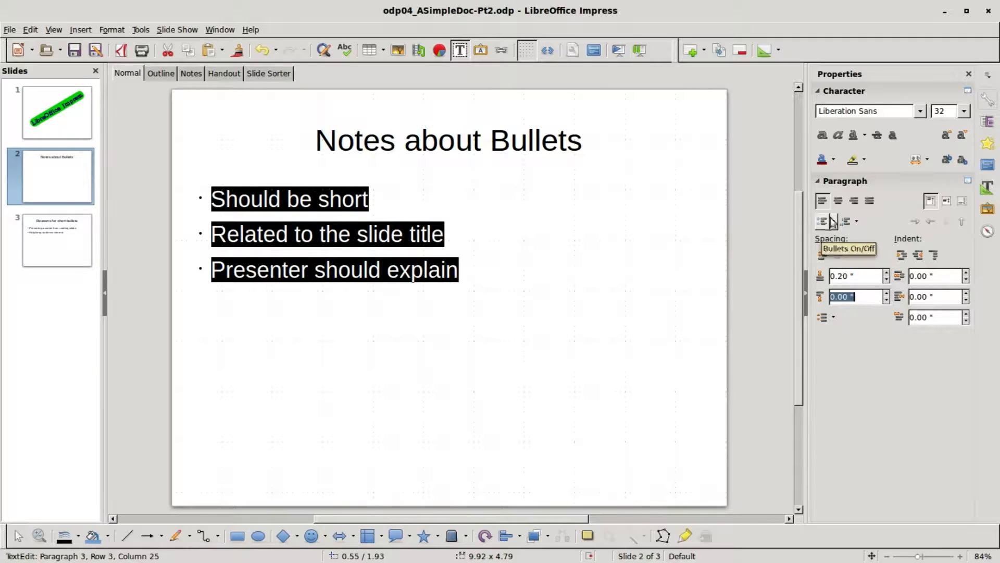
left_click(831, 221)
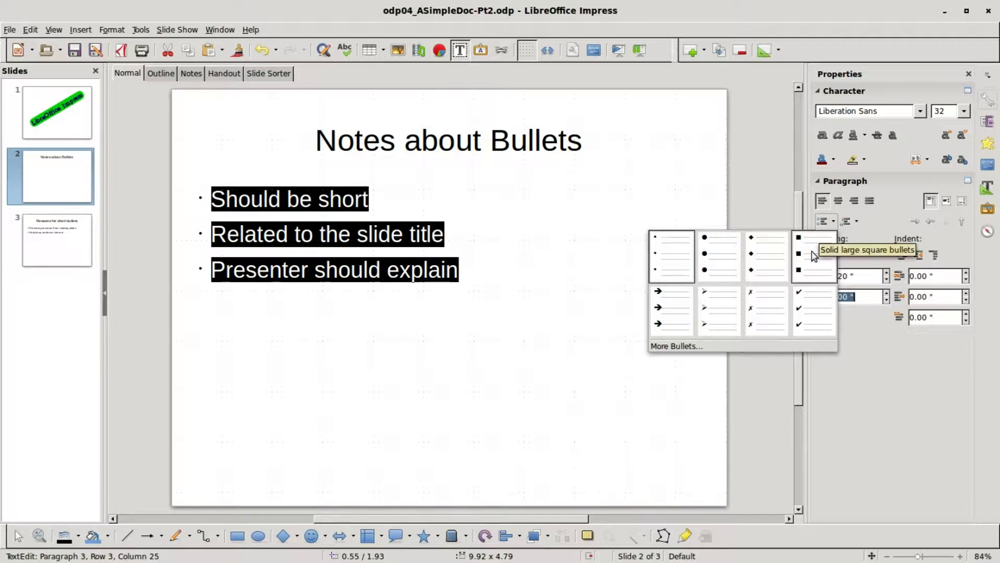
mouse_move(658, 320)
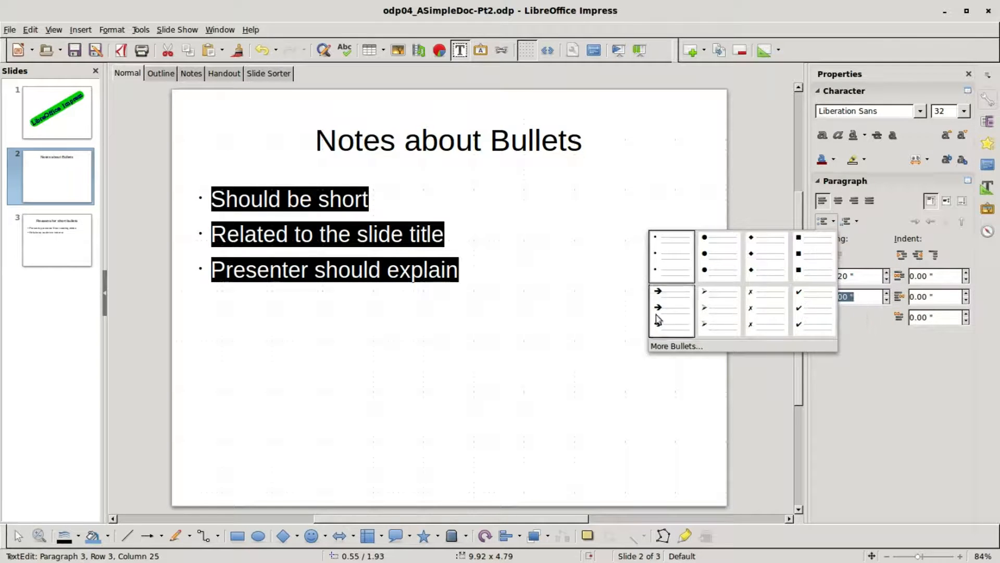
mouse_move(720, 262)
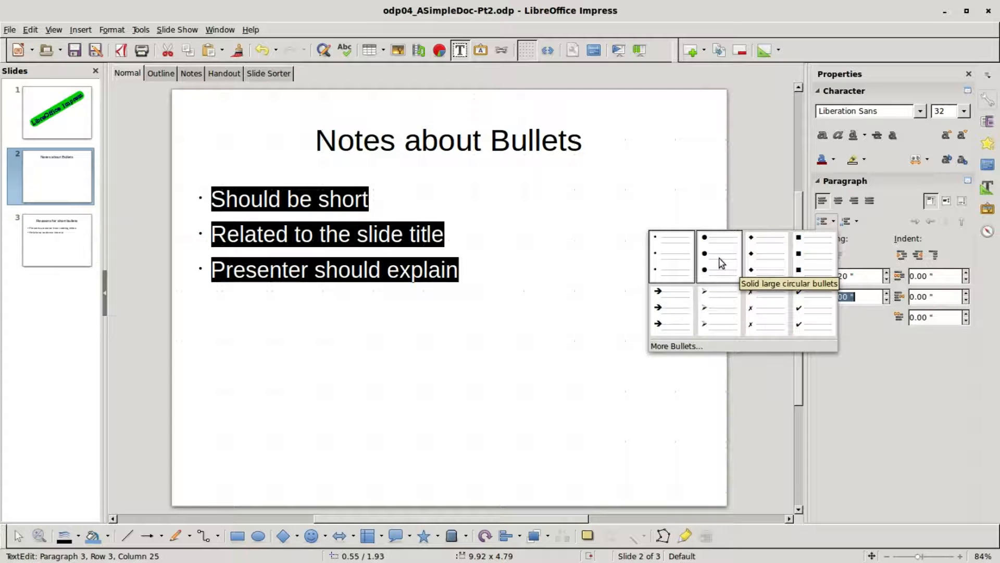
left_click(719, 257)
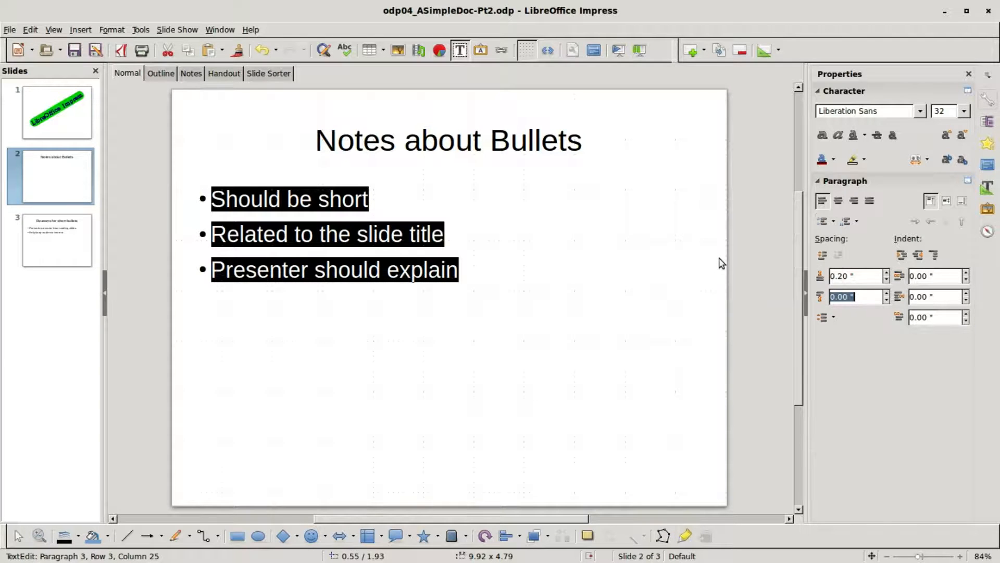
left_click(832, 221)
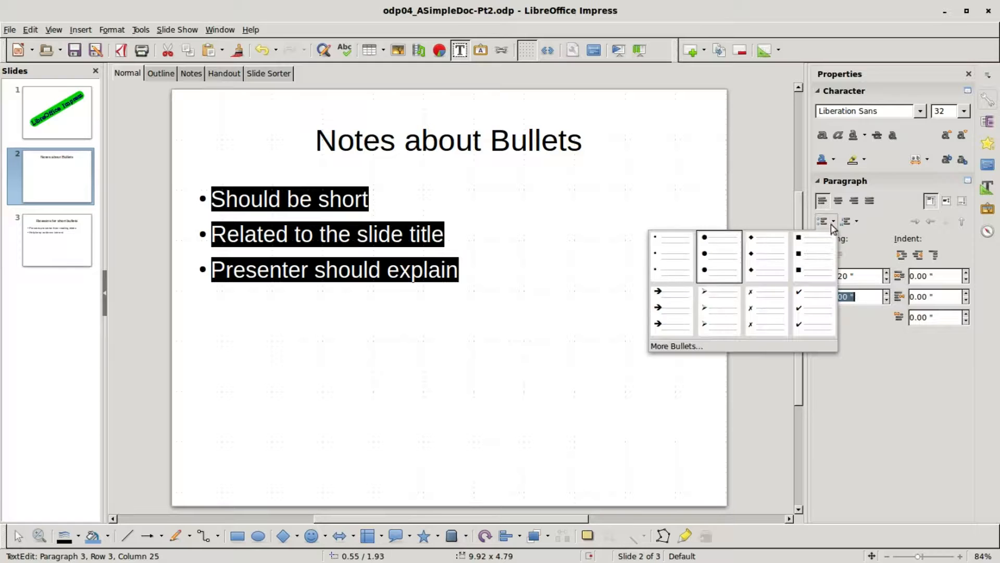
mouse_move(700, 348)
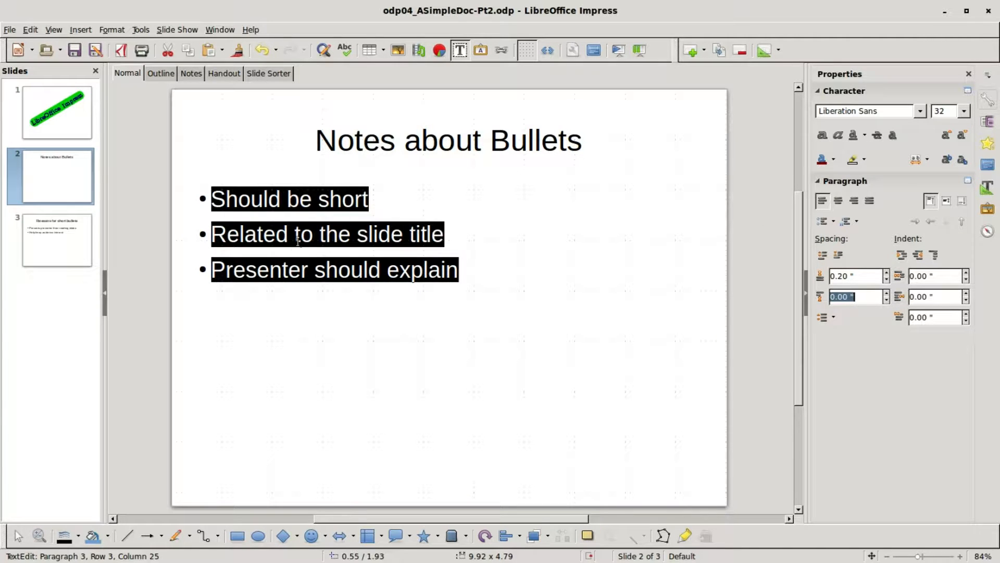
mouse_move(137, 198)
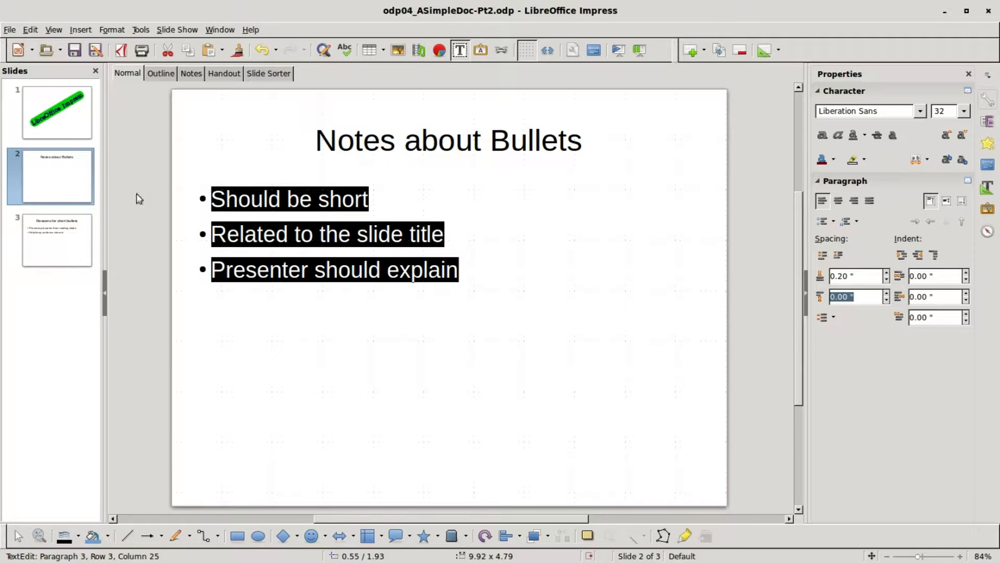
mouse_move(50, 118)
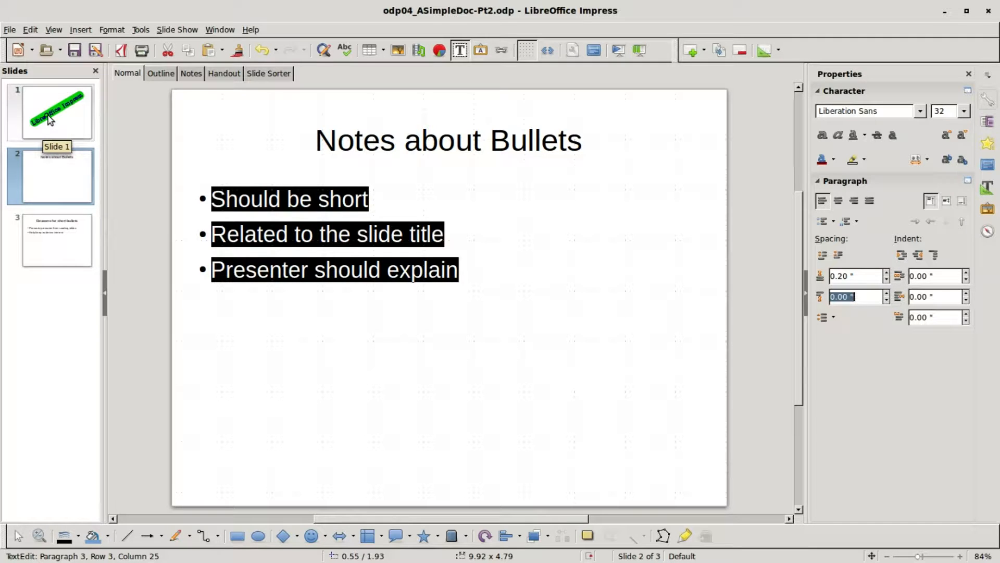
Copy the cover slide, paste it after slide 3 as slide 4, and go to it
right_click(50, 123)
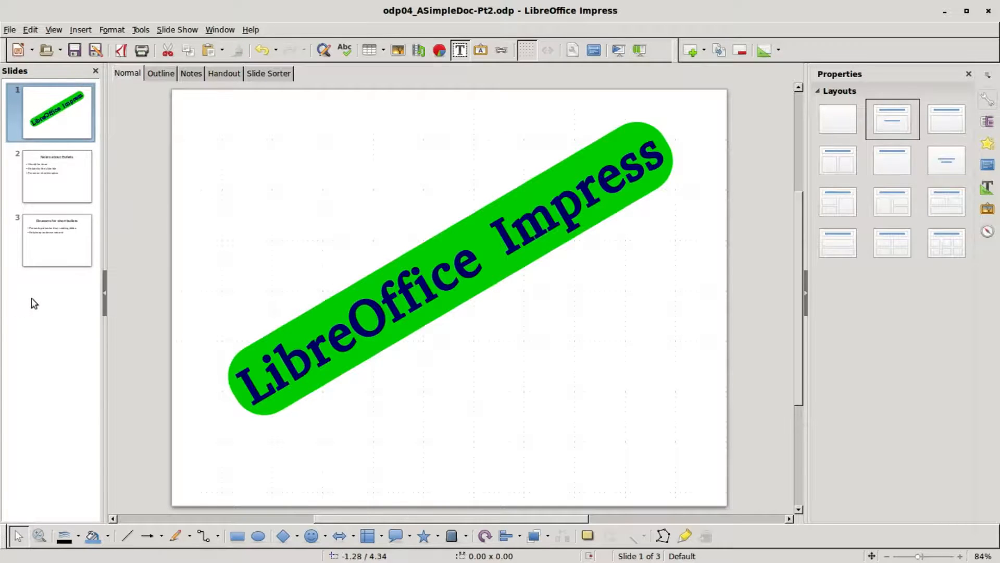
right_click(35, 302)
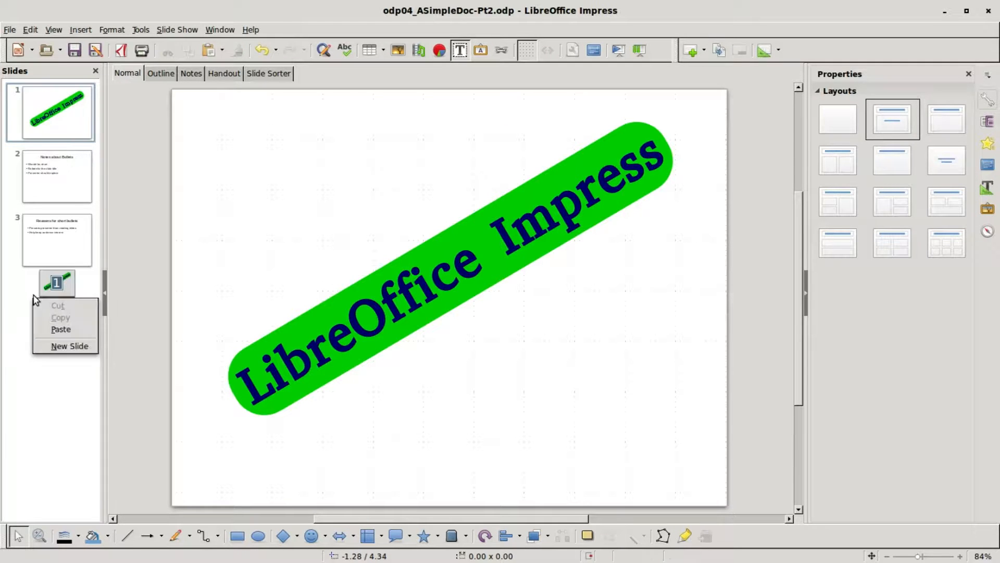
left_click(69, 346)
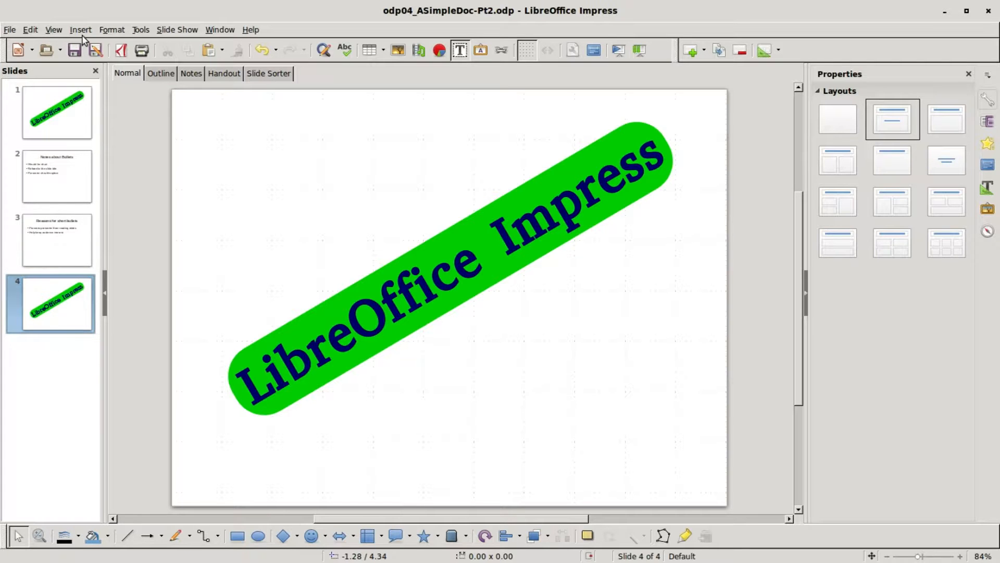
left_click(80, 29)
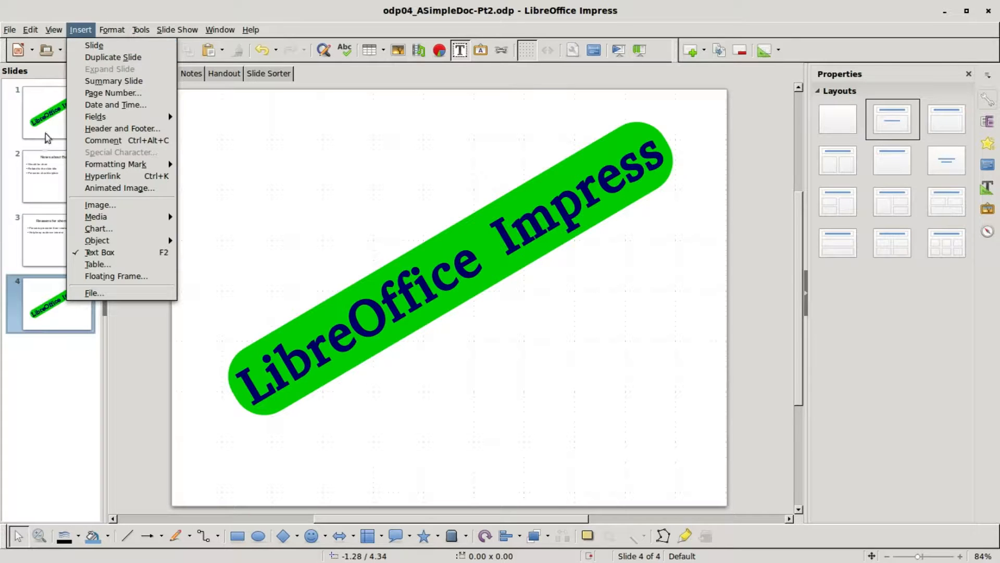
right_click(47, 113)
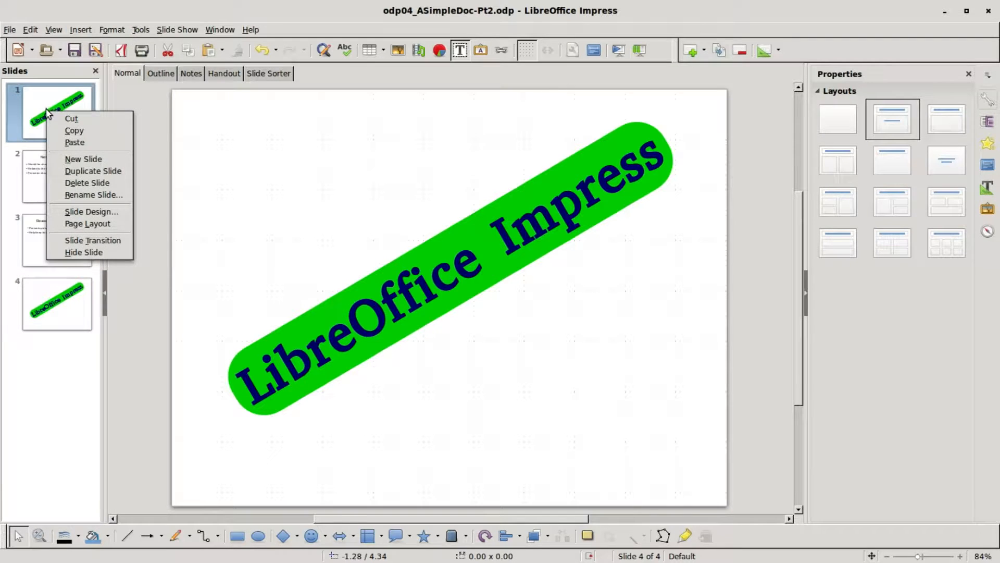
mouse_move(93, 170)
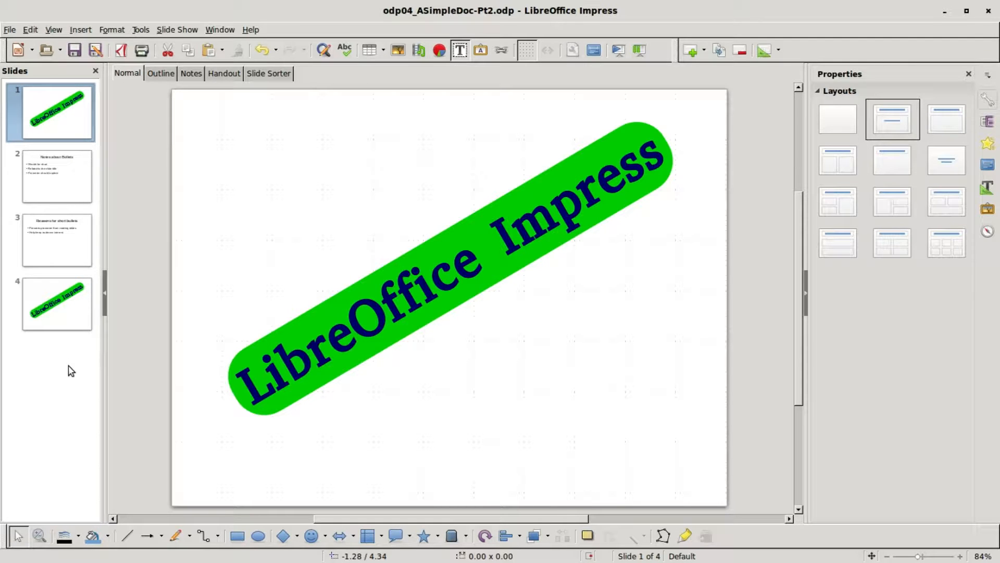
left_click(56, 305)
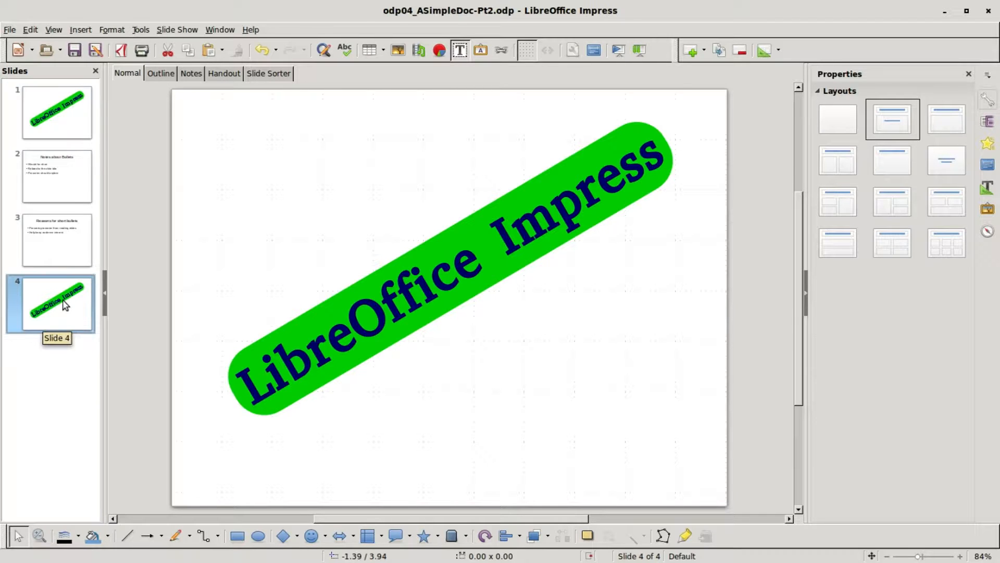
Replace the text in slide 4's green banner with 'Thank You'
double_click(457, 277)
type("Thank You")
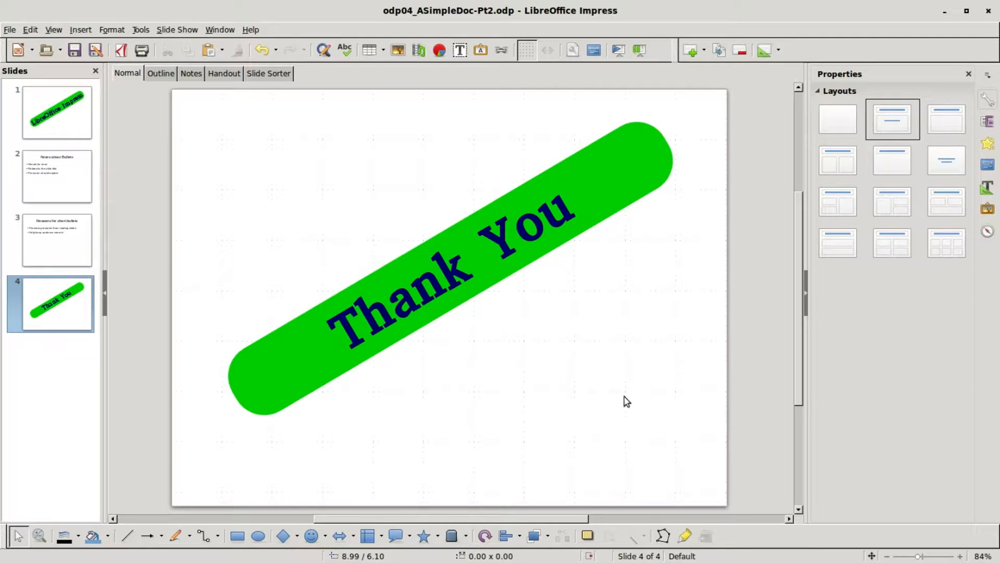
mouse_move(619, 404)
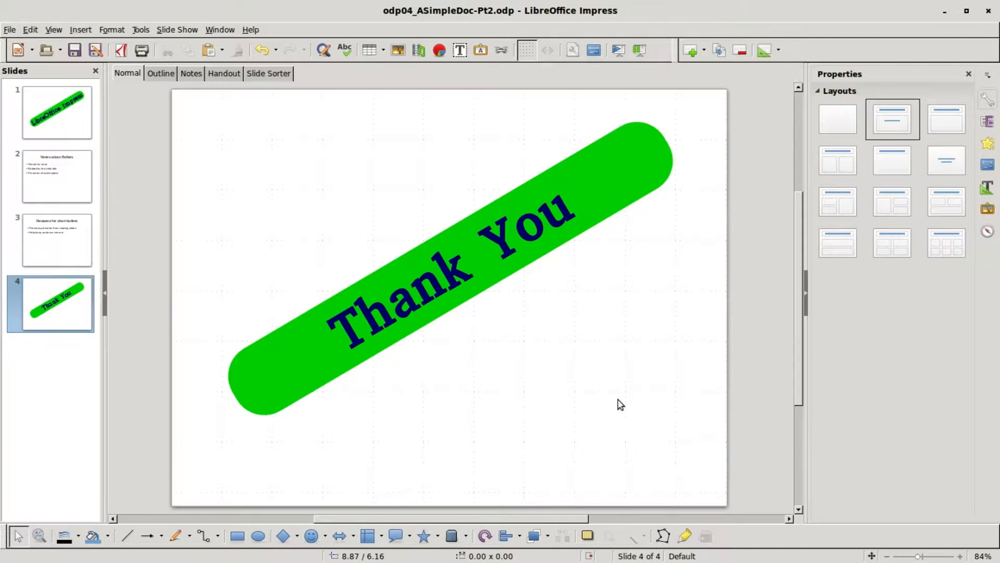
Show the Master Pages designs in the sidebar while on the Notes about Bullets slide
left_click(57, 175)
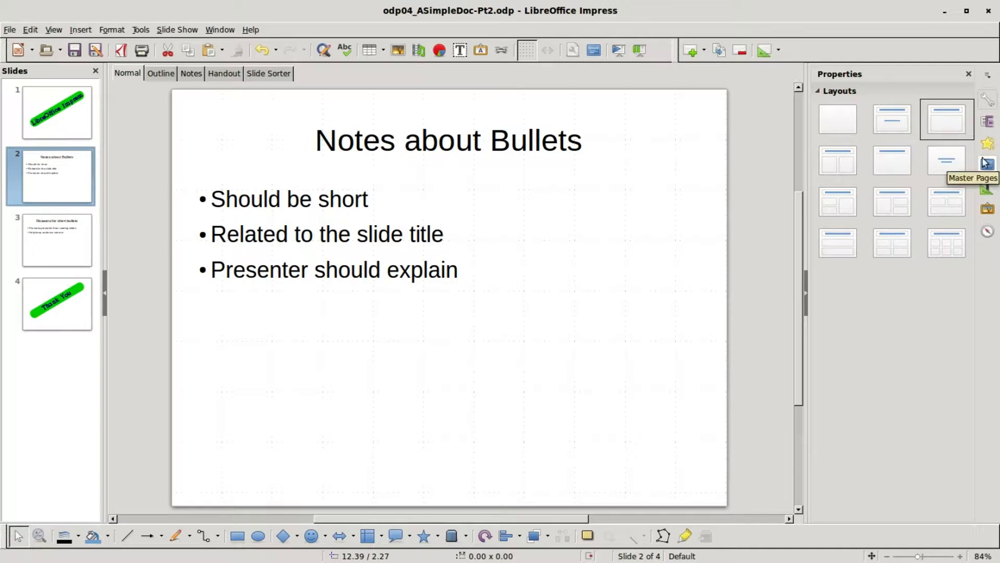
mouse_move(990, 162)
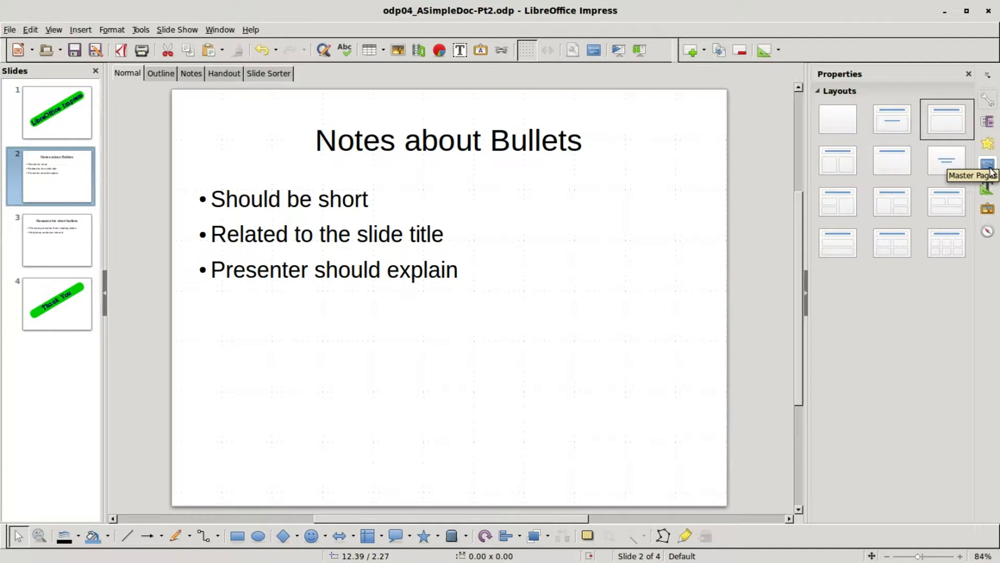
left_click(987, 162)
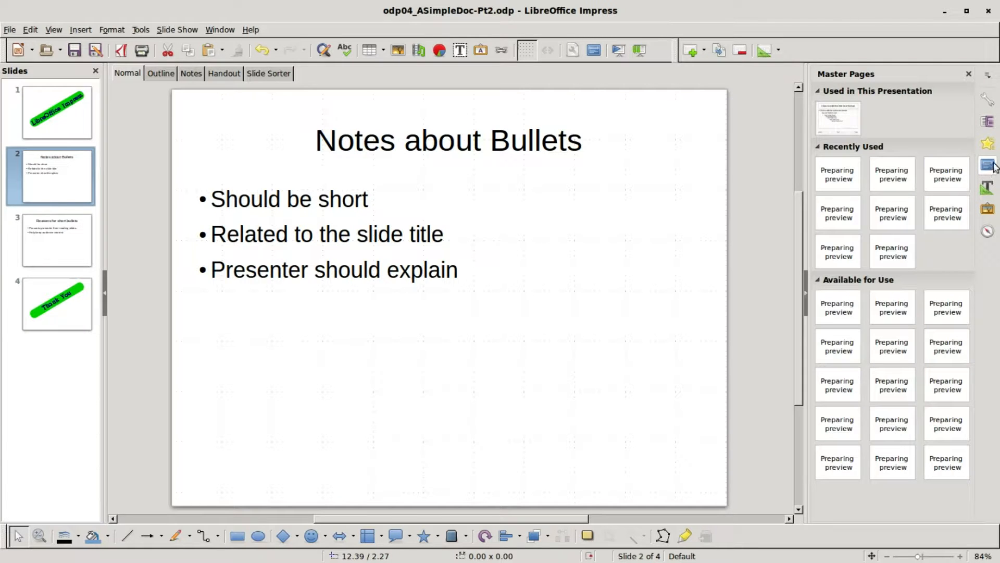
left_click(986, 162)
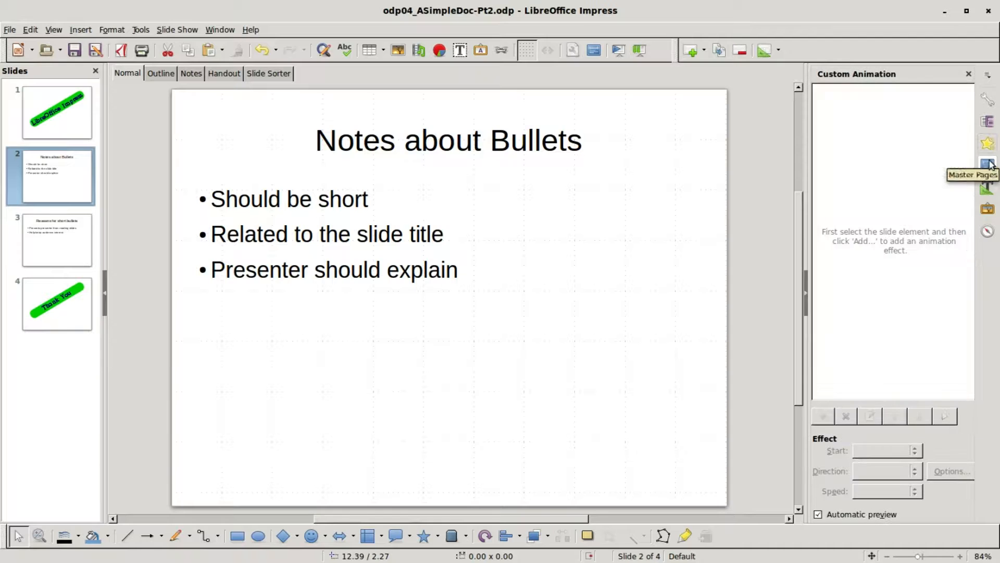
left_click(986, 162)
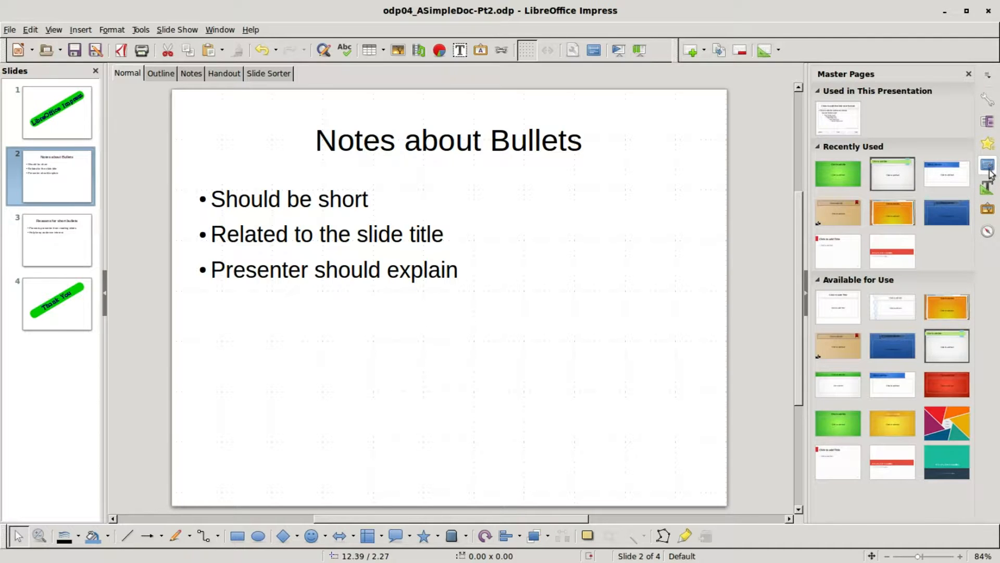
mouse_move(934, 290)
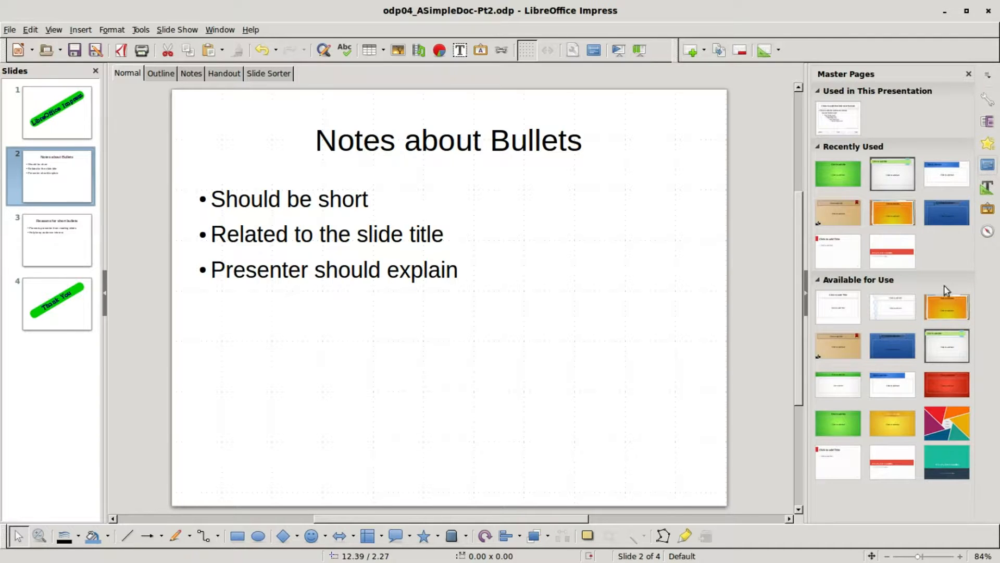
mouse_move(892, 389)
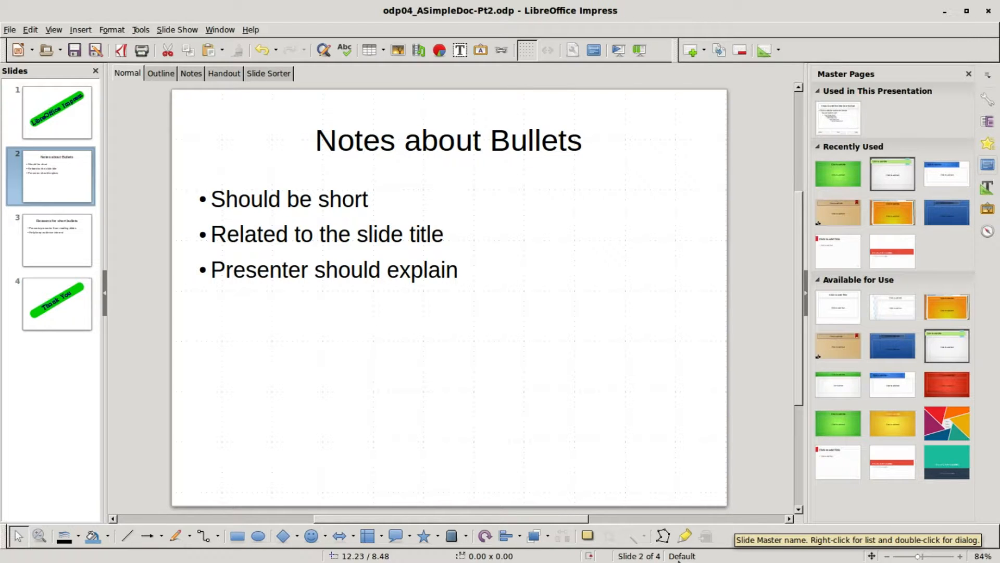
mouse_move(885, 388)
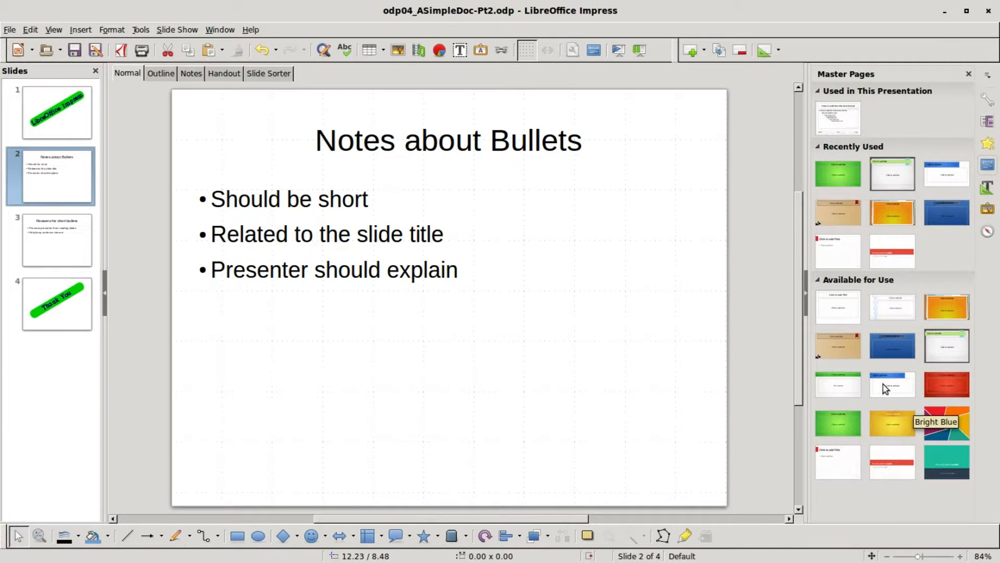
Apply the Bright Blue master to all slides and review slides 3 and 2
left_click(892, 383)
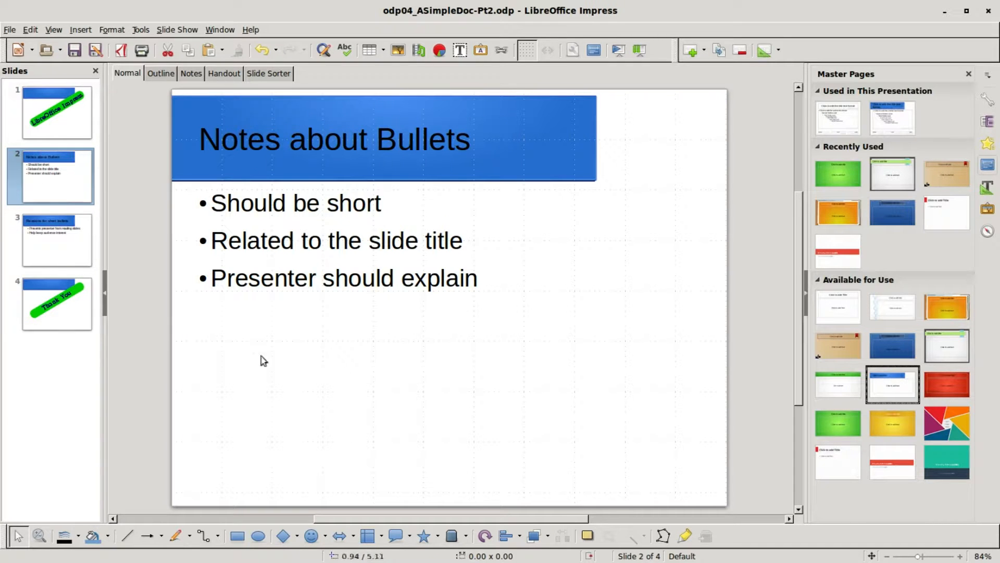
mouse_move(685, 555)
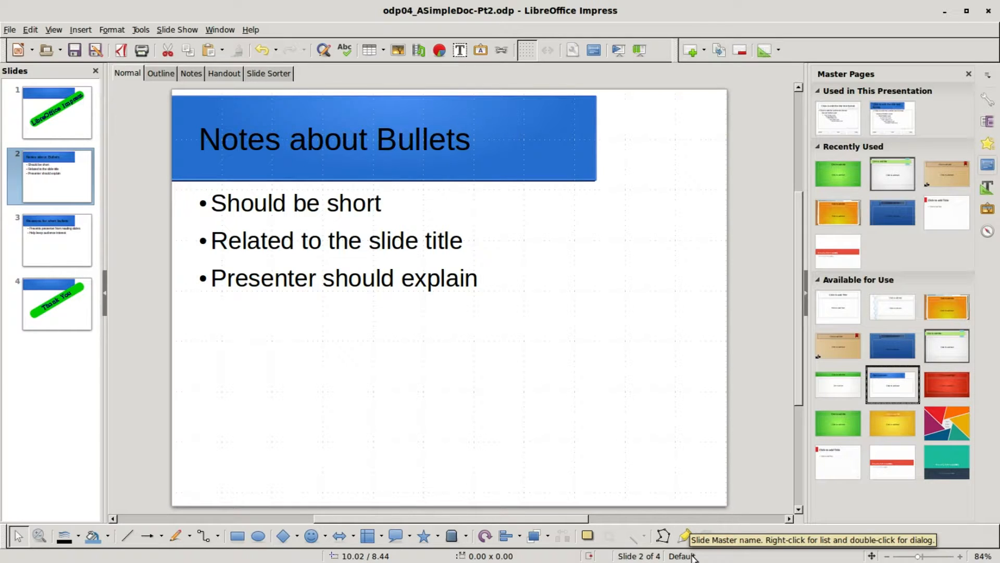
mouse_move(242, 268)
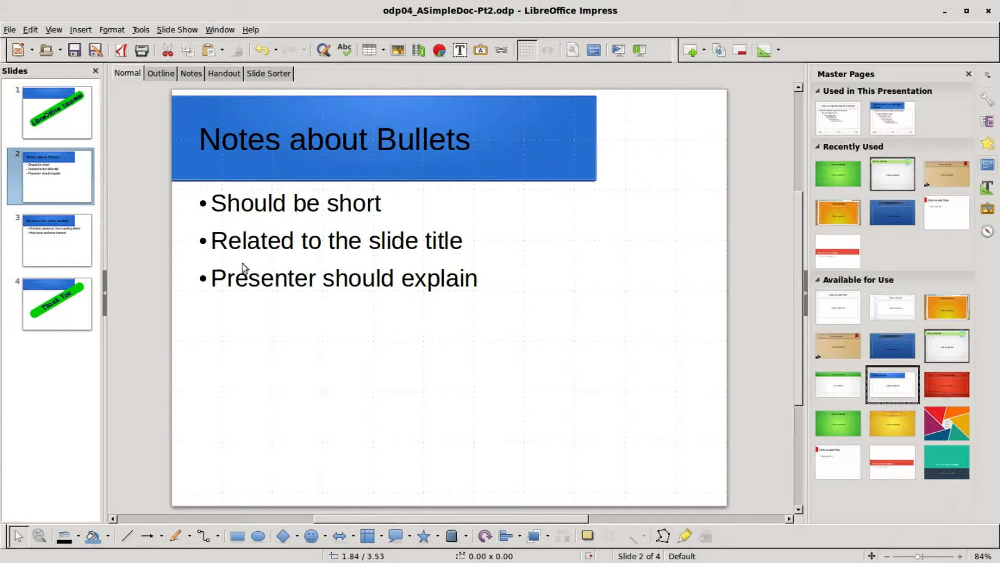
left_click(57, 239)
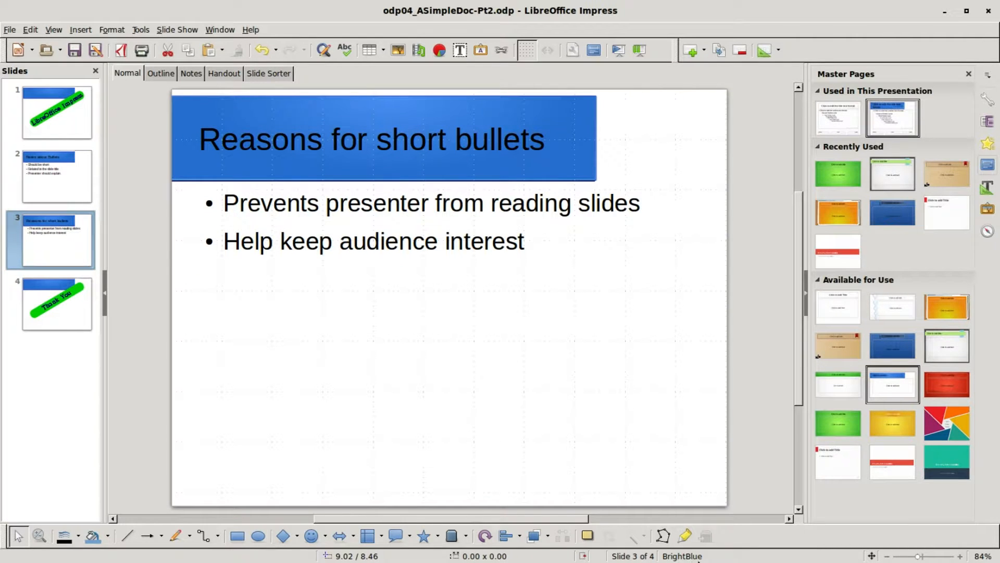
left_click(56, 175)
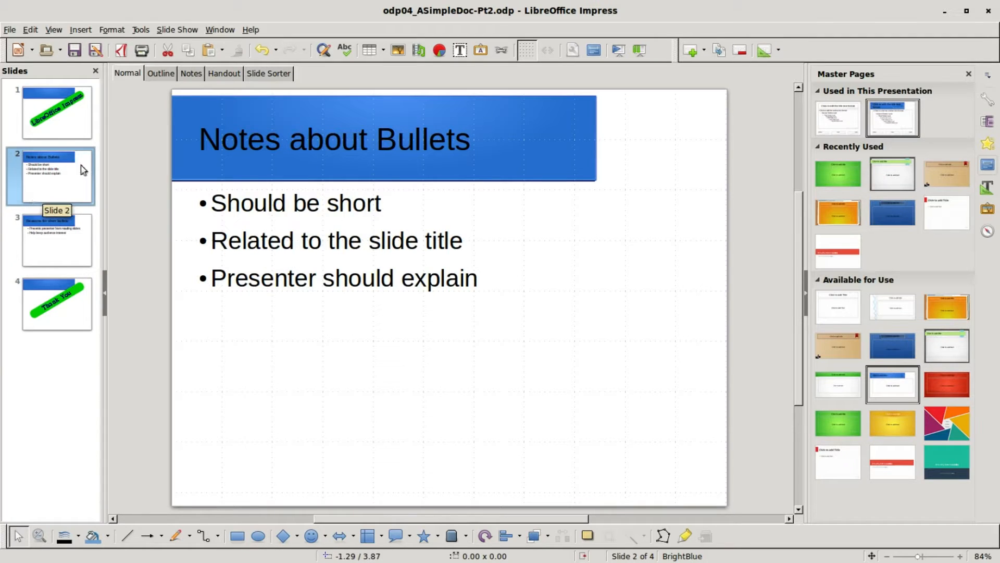
mouse_move(282, 154)
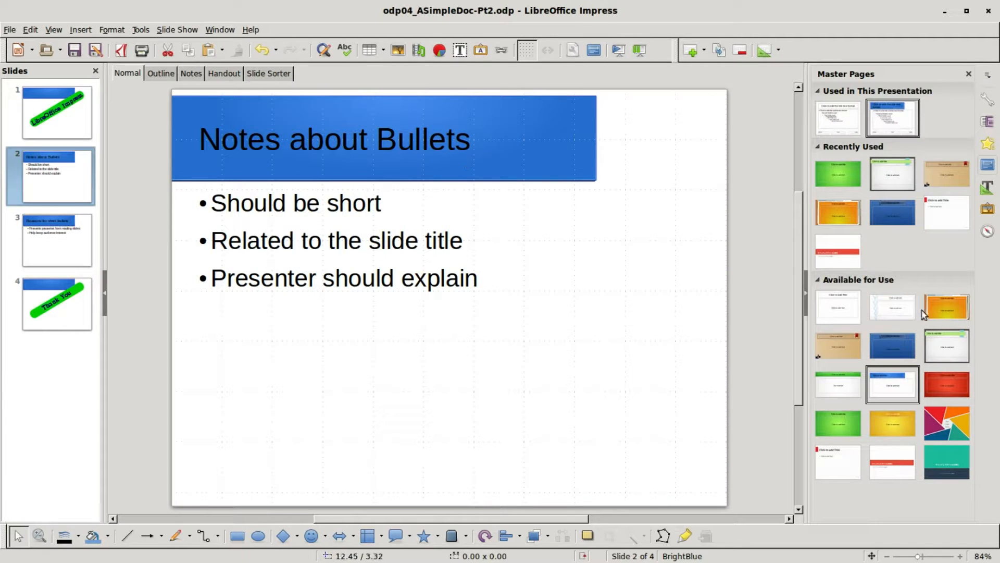
mouse_move(950, 350)
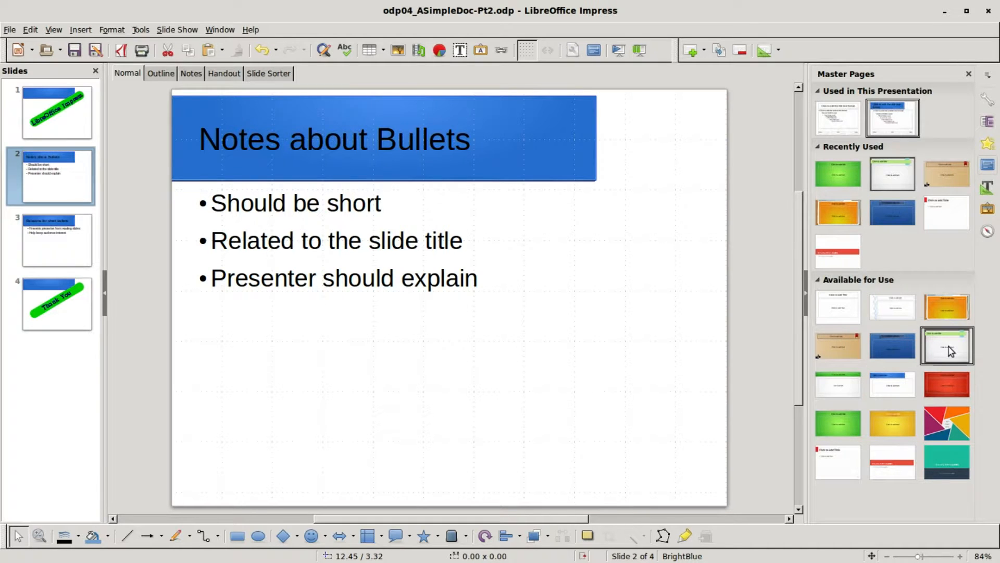
Apply the Inspiration master to every slide and review the cover and Thank You slides
left_click(946, 346)
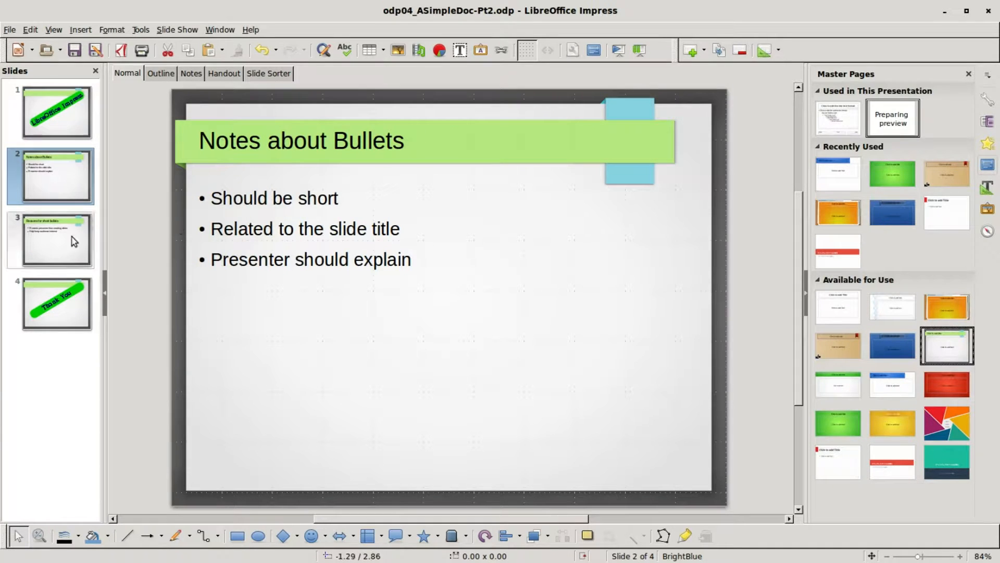
left_click(52, 110)
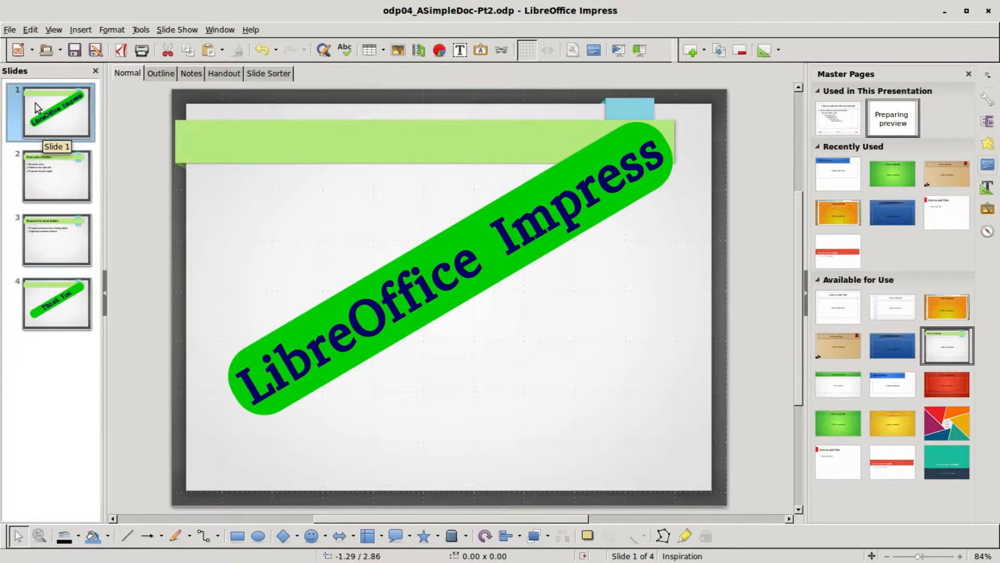
left_click(56, 304)
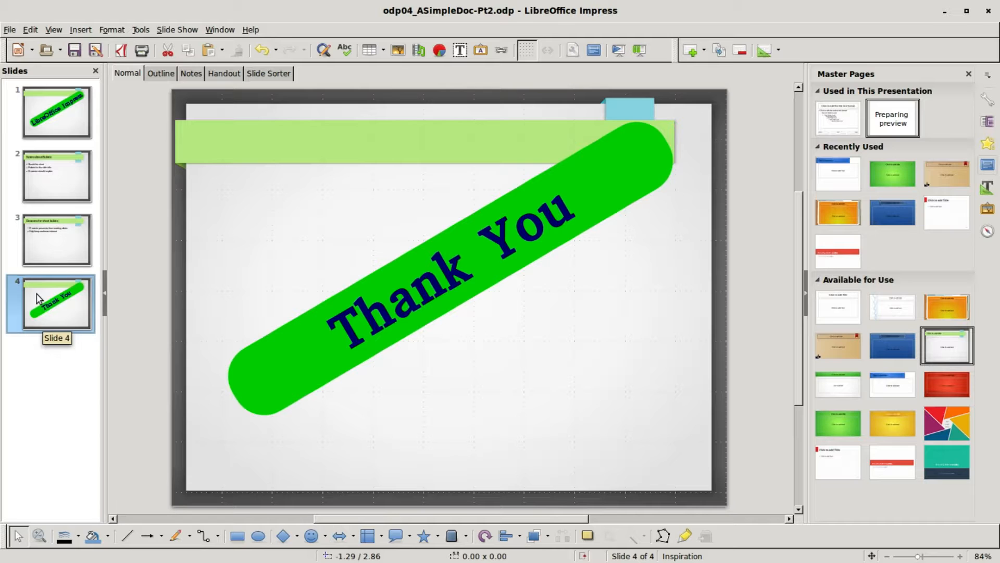
mouse_move(42, 102)
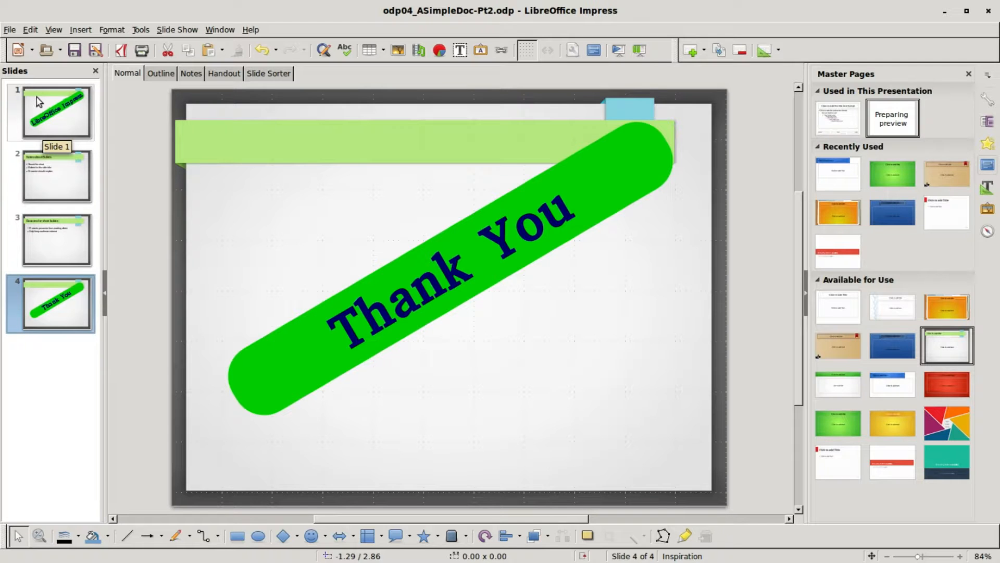
Apply the Abstract Green master to only the selected cover and Thank You slides
left_click(55, 112)
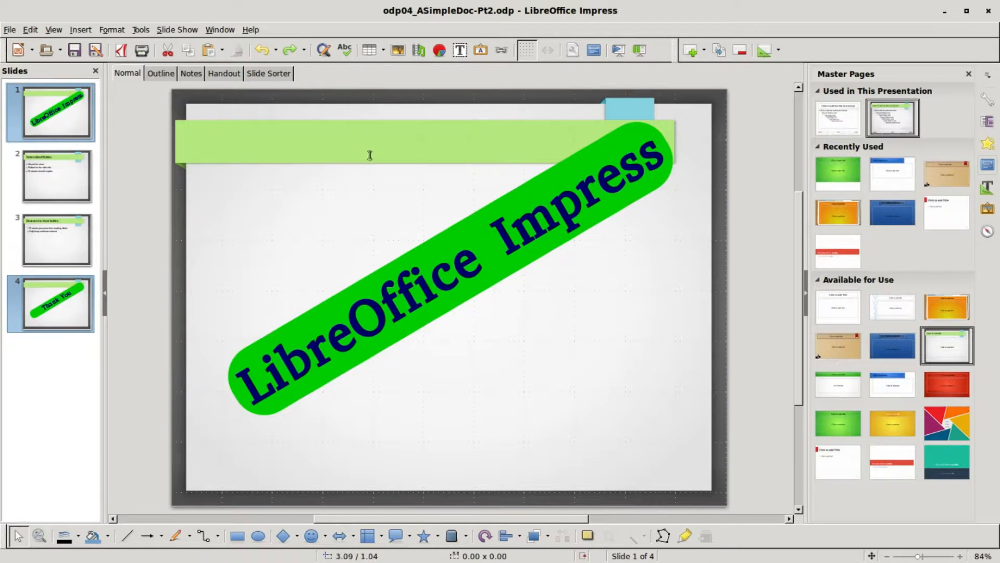
mouse_move(843, 429)
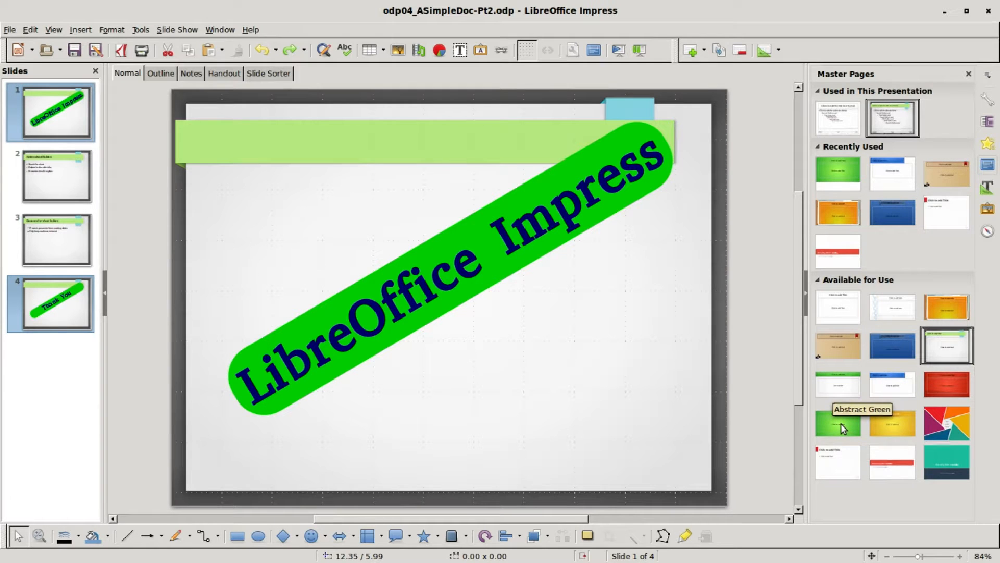
right_click(838, 423)
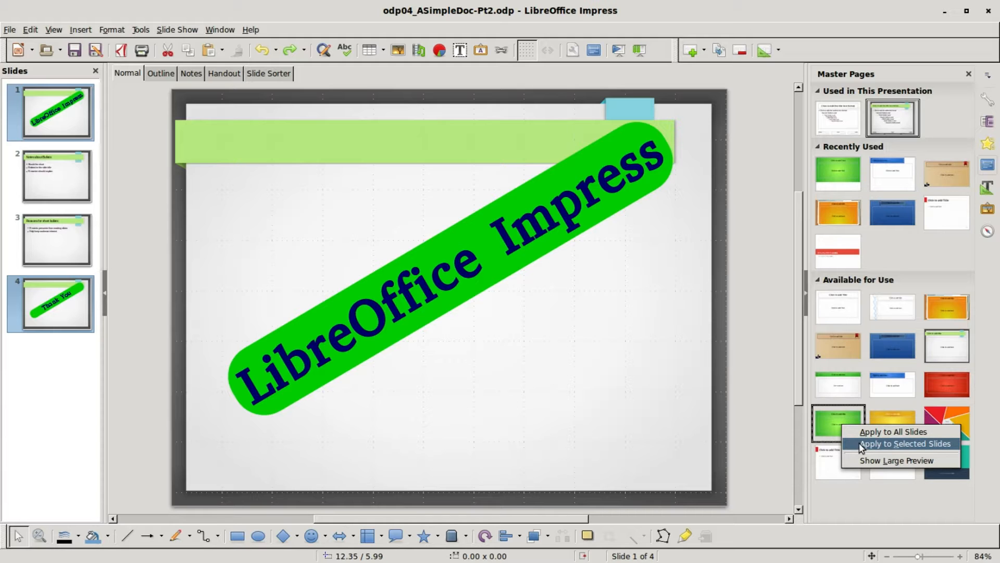
left_click(902, 444)
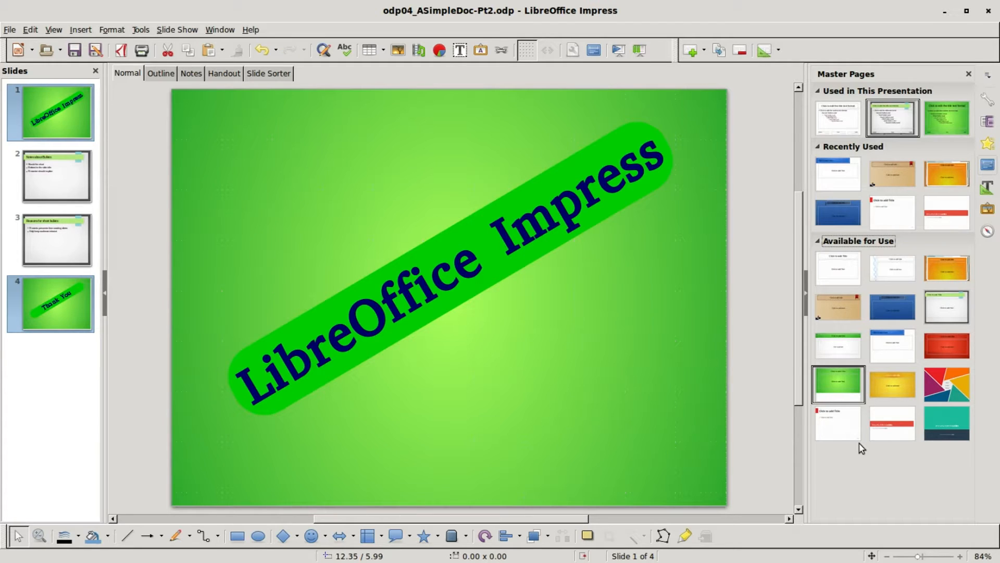
mouse_move(475, 299)
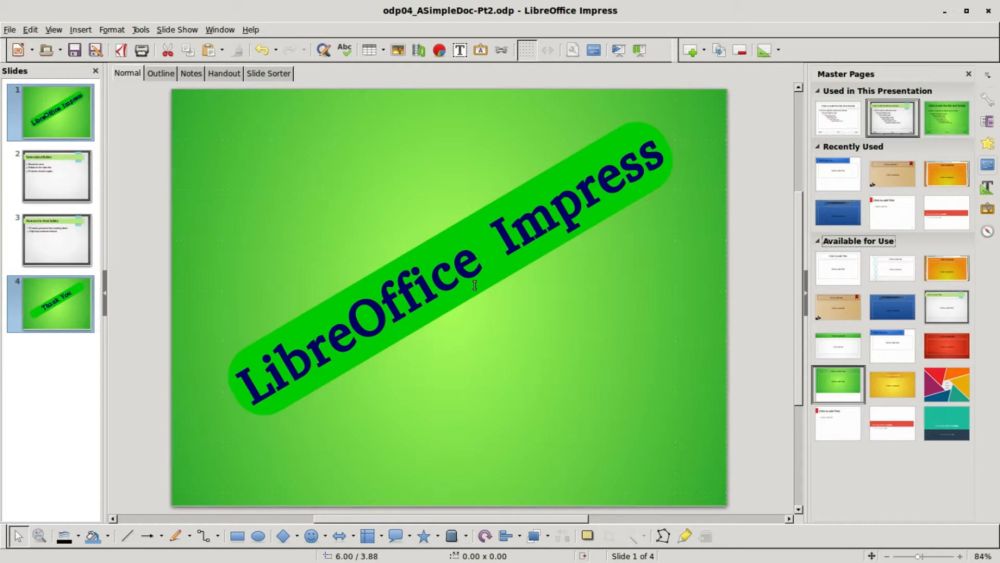
mouse_move(456, 260)
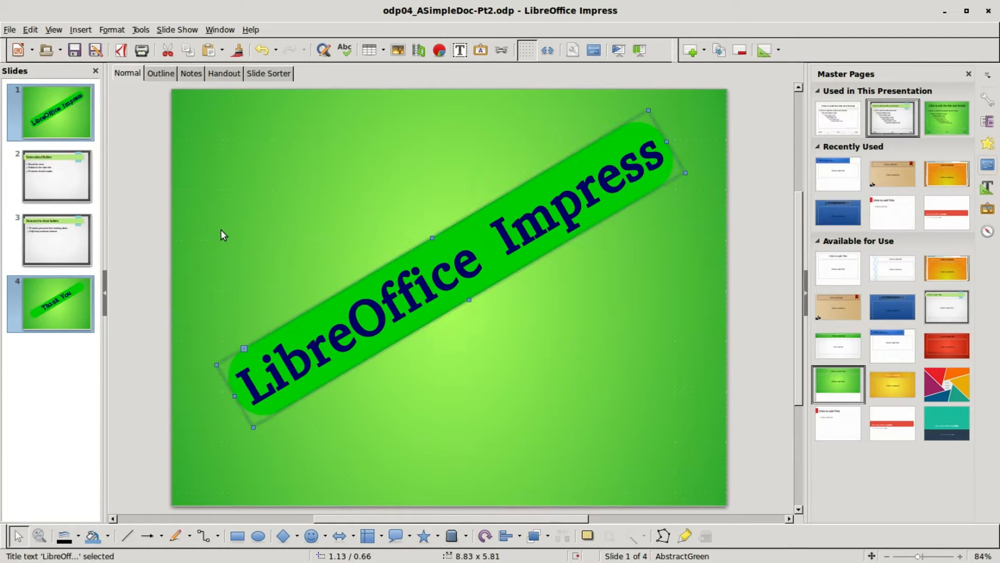
mouse_move(908, 178)
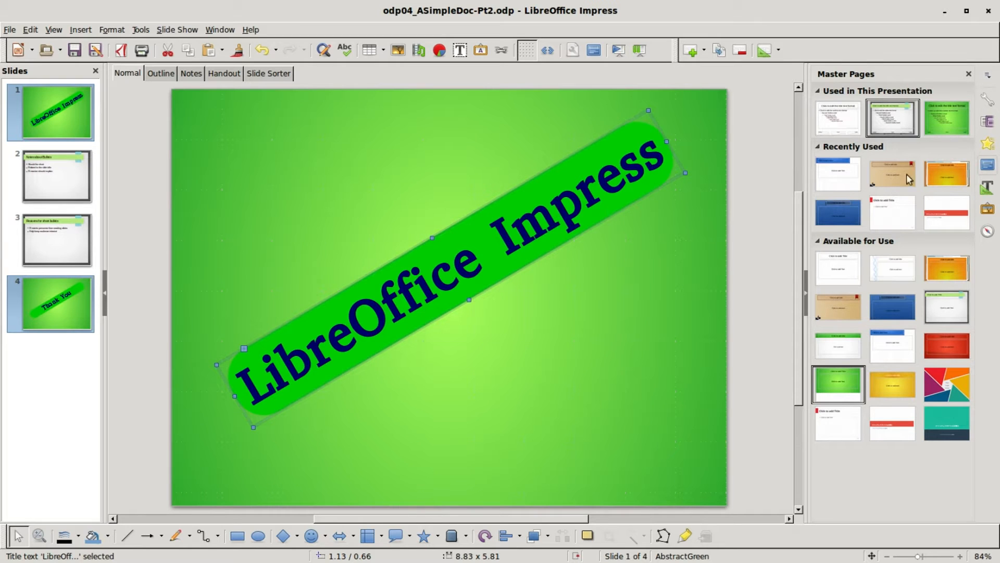
Fill the cover's title band with the Tango Yellow gradient via Properties > Area
left_click(988, 97)
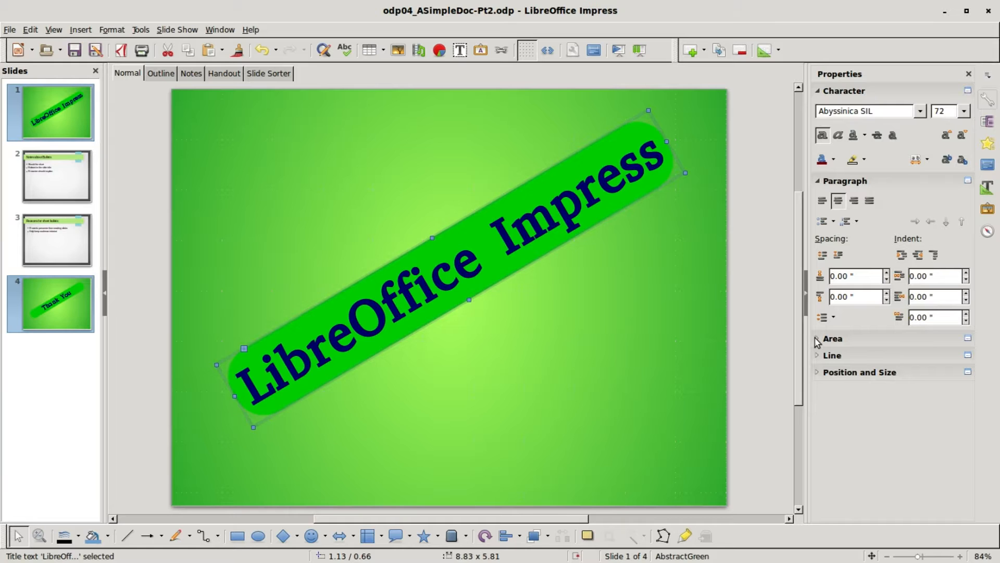
left_click(817, 337)
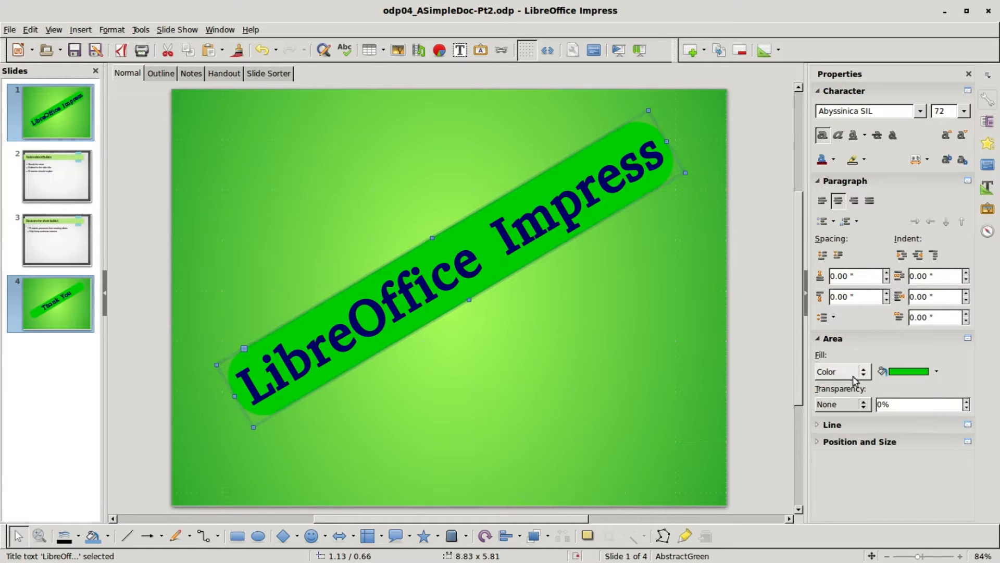
left_click(863, 371)
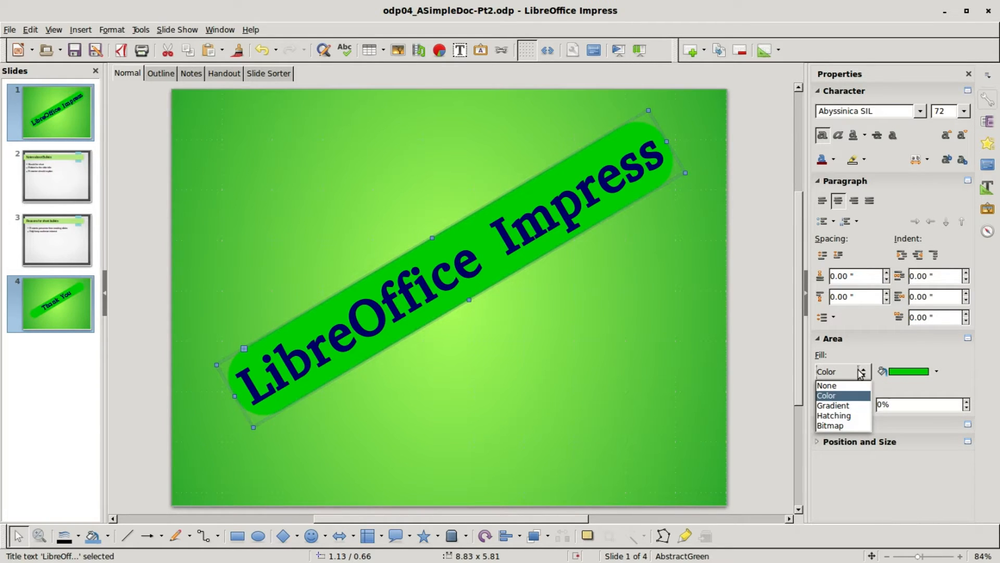
left_click(833, 404)
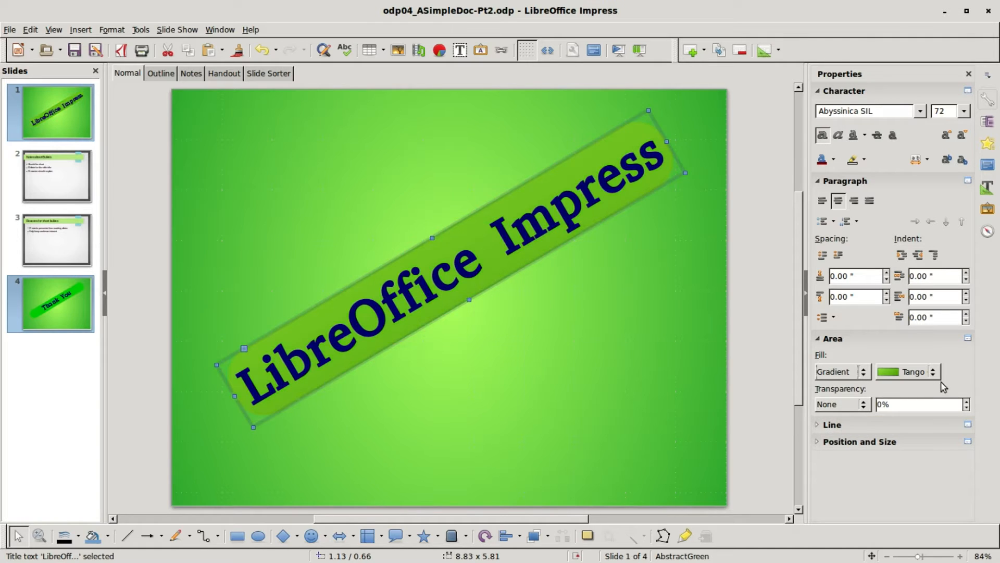
left_click(934, 370)
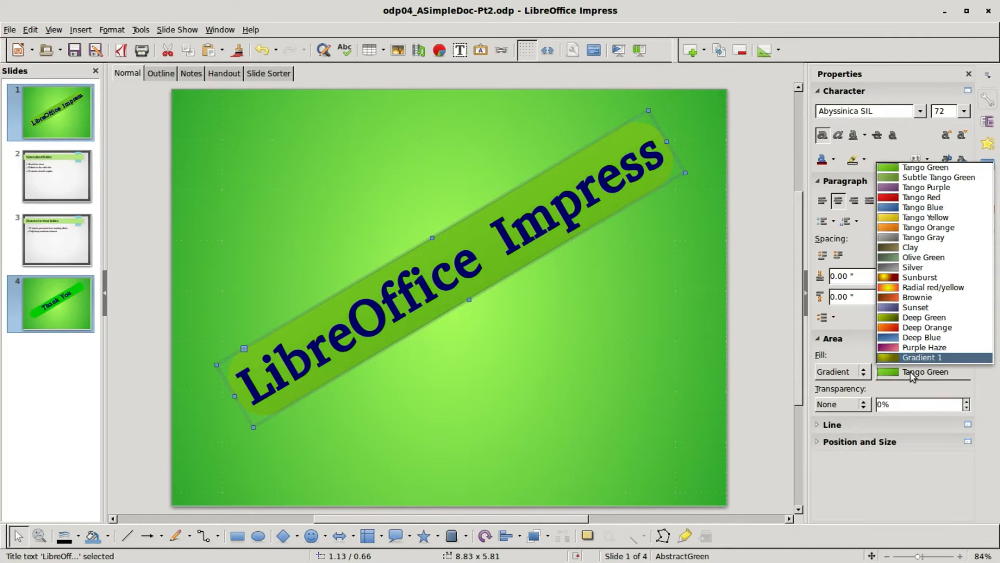
mouse_move(923, 217)
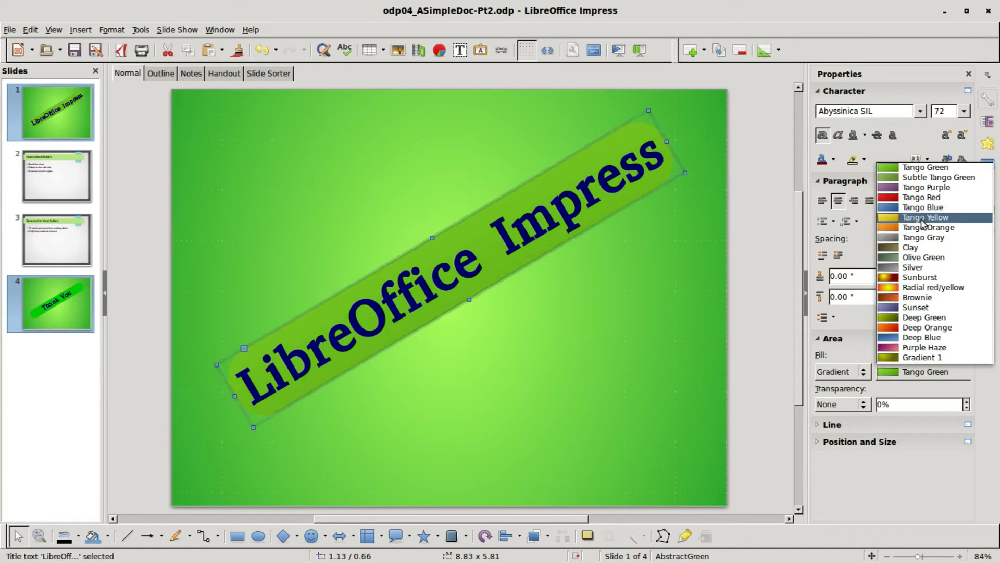
left_click(924, 217)
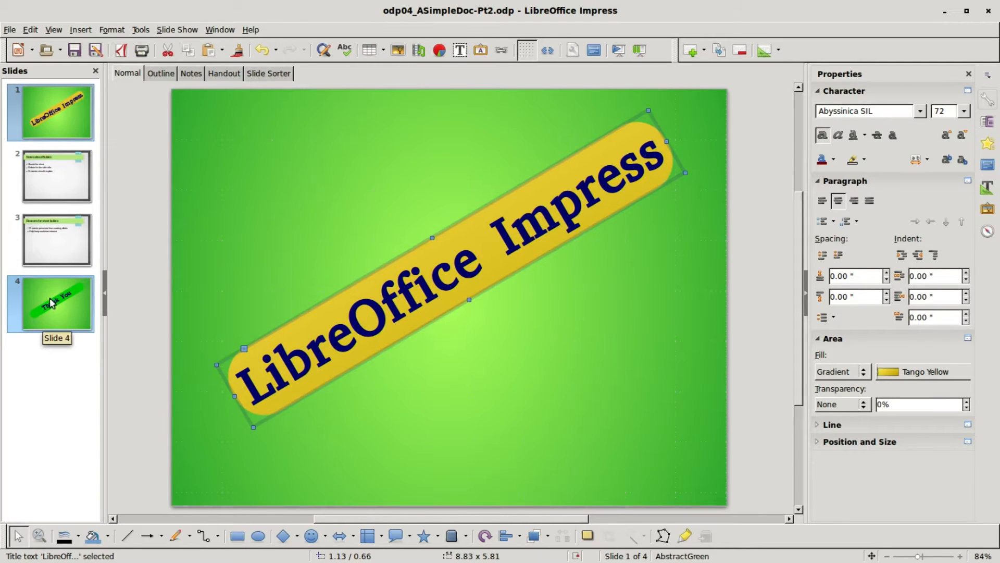
left_click(50, 304)
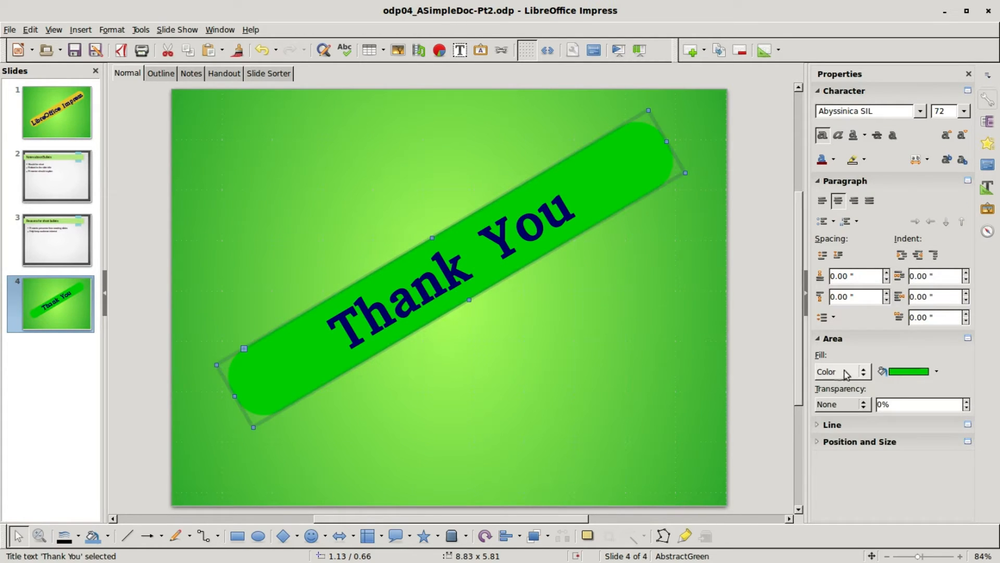
Fill the Thank You title band with the same Tango Yellow gradient
left_click(863, 371)
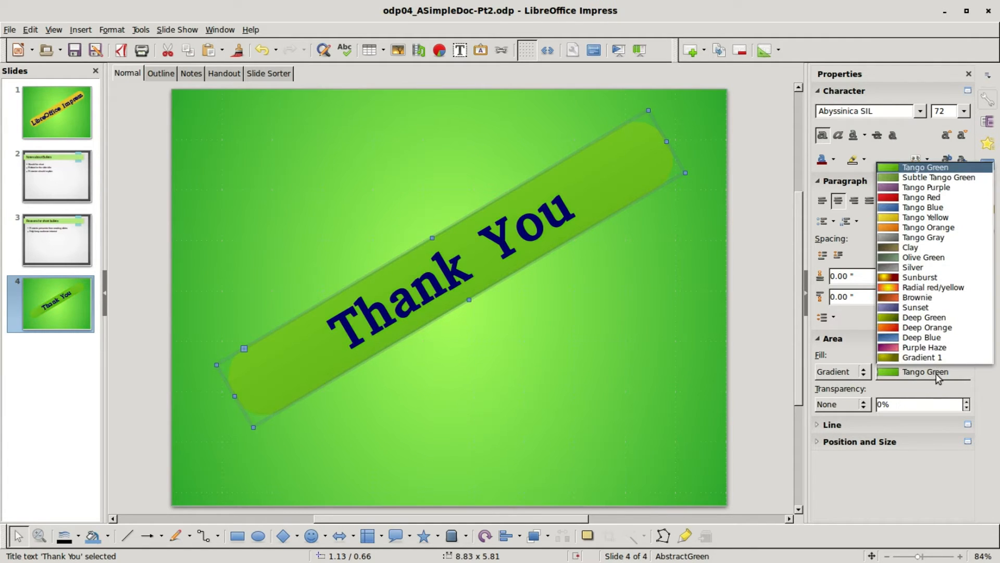
left_click(925, 217)
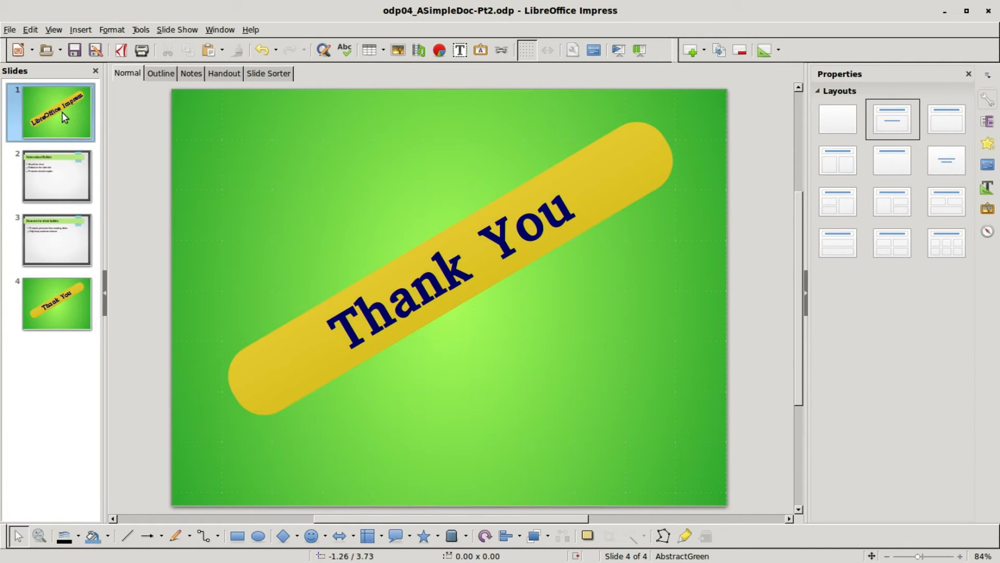
left_click(56, 176)
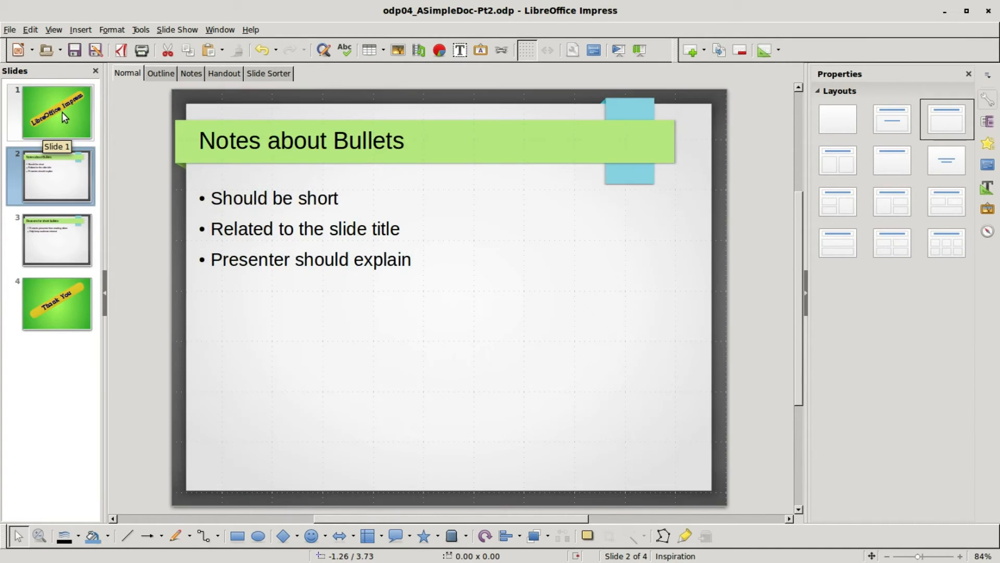
Return to the Thank You slide and save the presentation
left_click(56, 303)
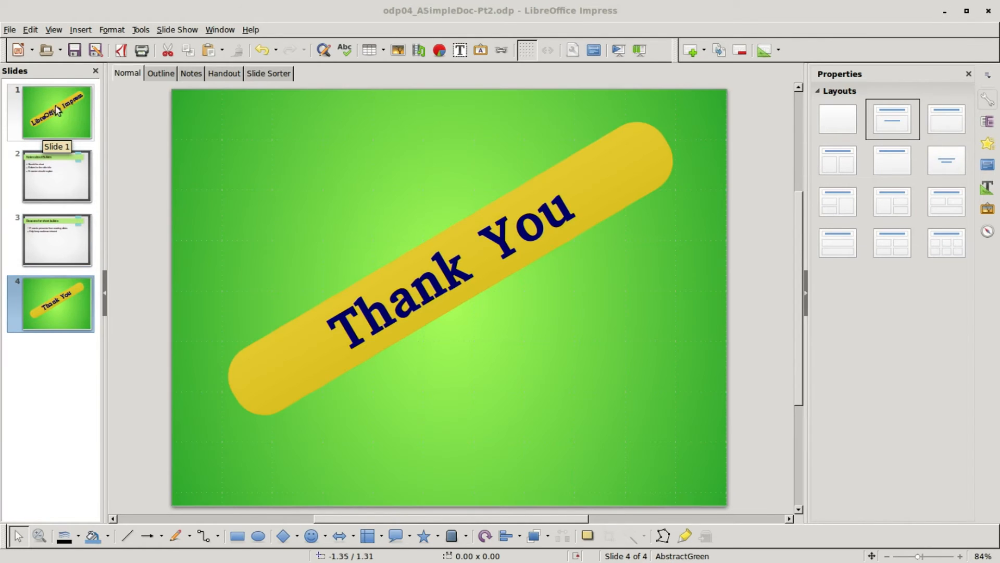
mouse_move(76, 49)
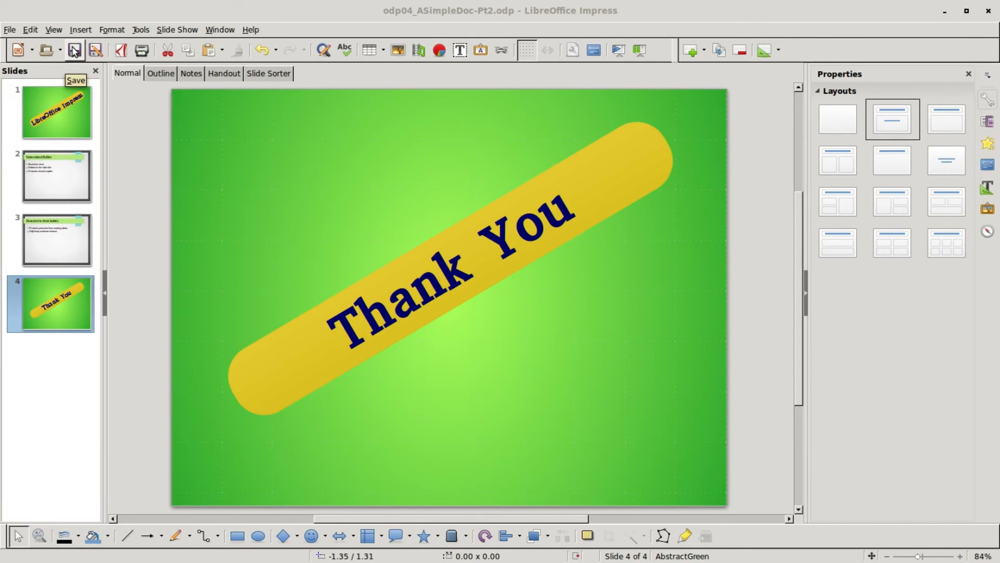
left_click(75, 49)
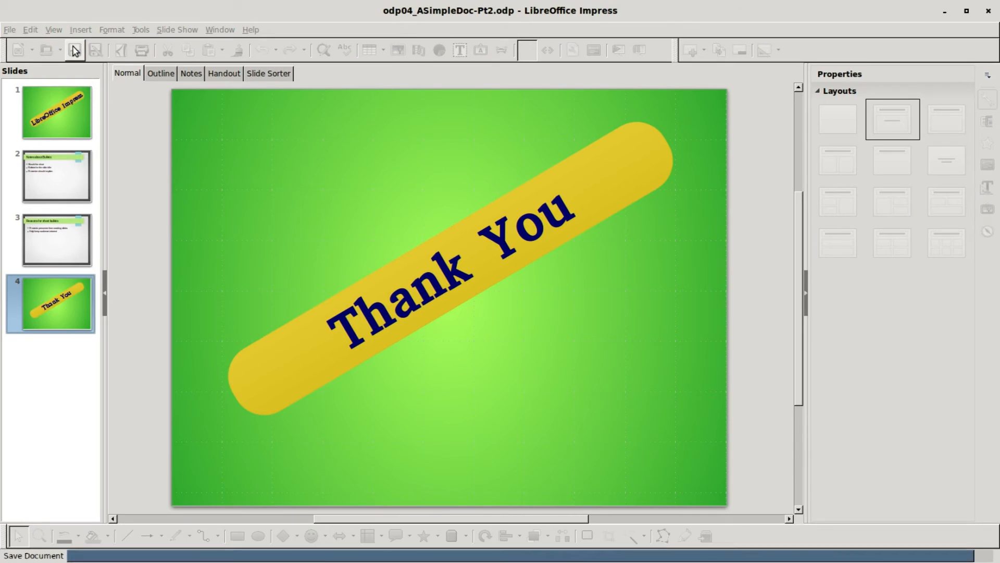
mouse_move(75, 49)
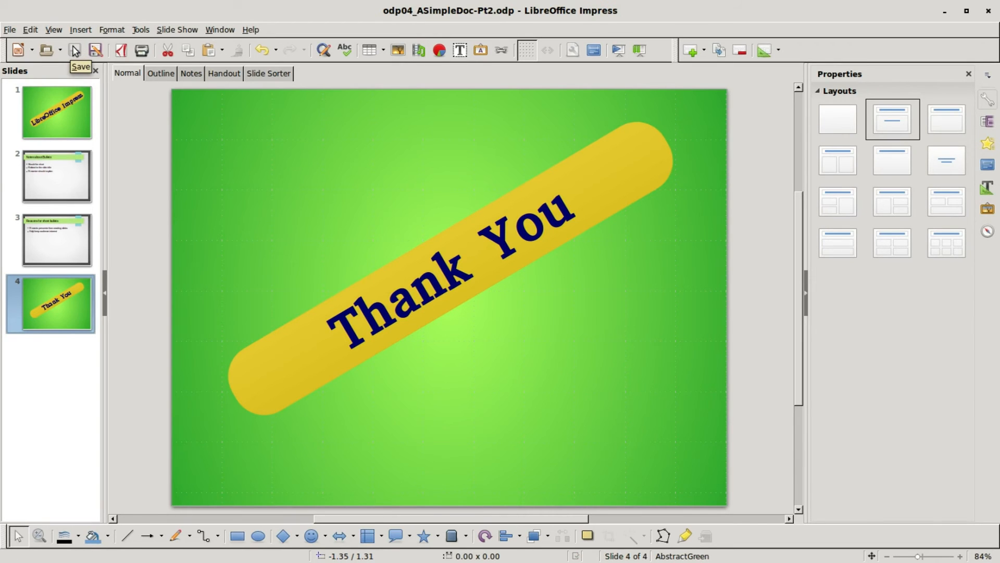